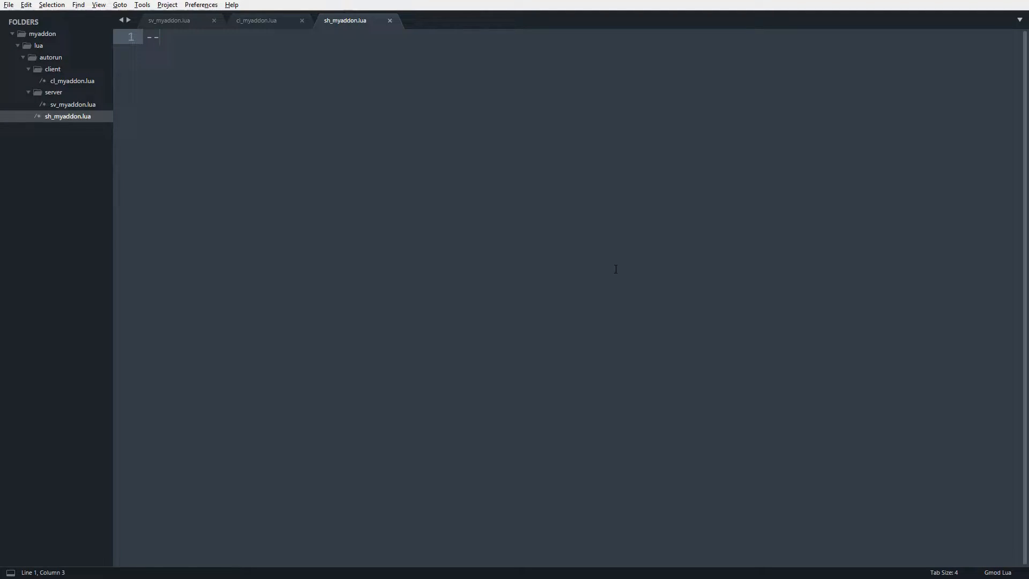
# Step: Insert a new empty line 2 below the '--' comment in sh_myaddon.lua
pyautogui.click(158, 37)
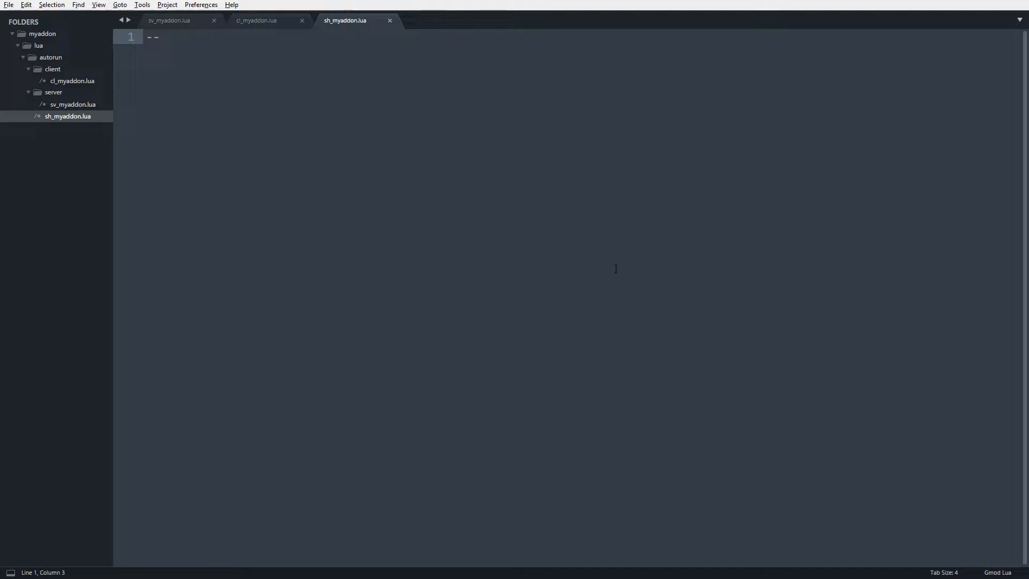
pyautogui.press('Enter')
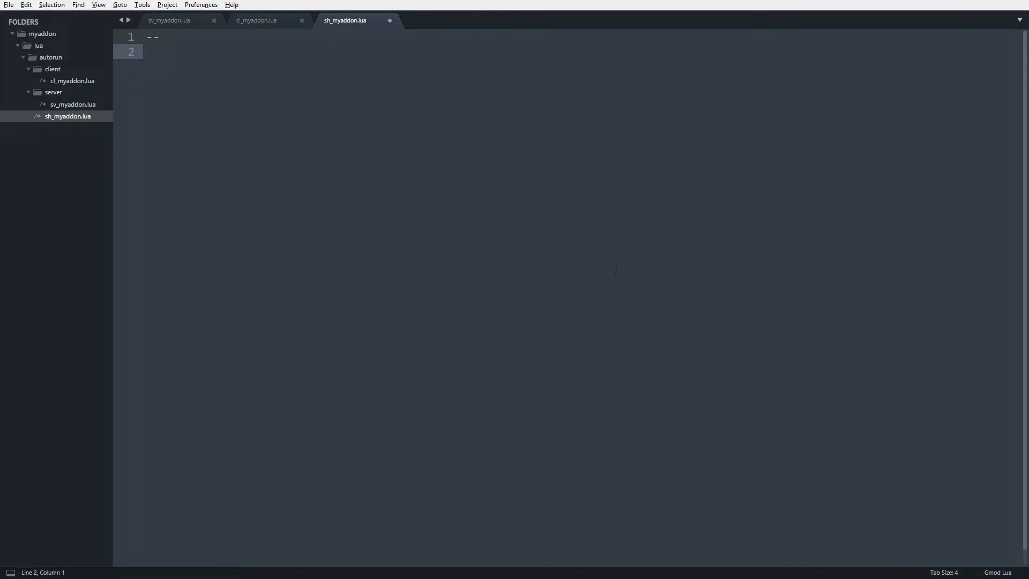
# Step: Write MY_ADDON_CONFIG = {} on line 2 and save the file
pyautogui.write('MY')
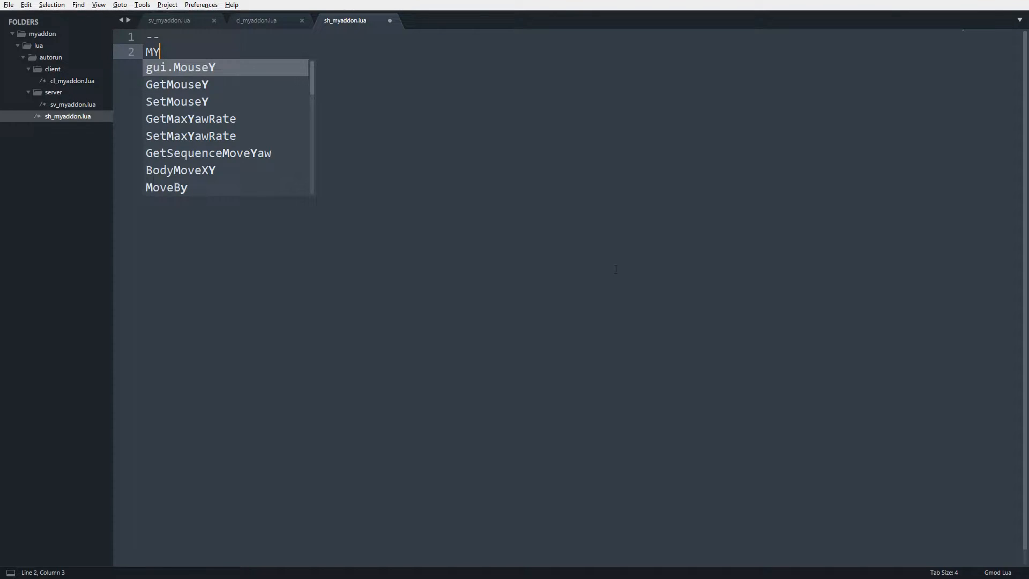
pyautogui.write('_ADDON_CON')
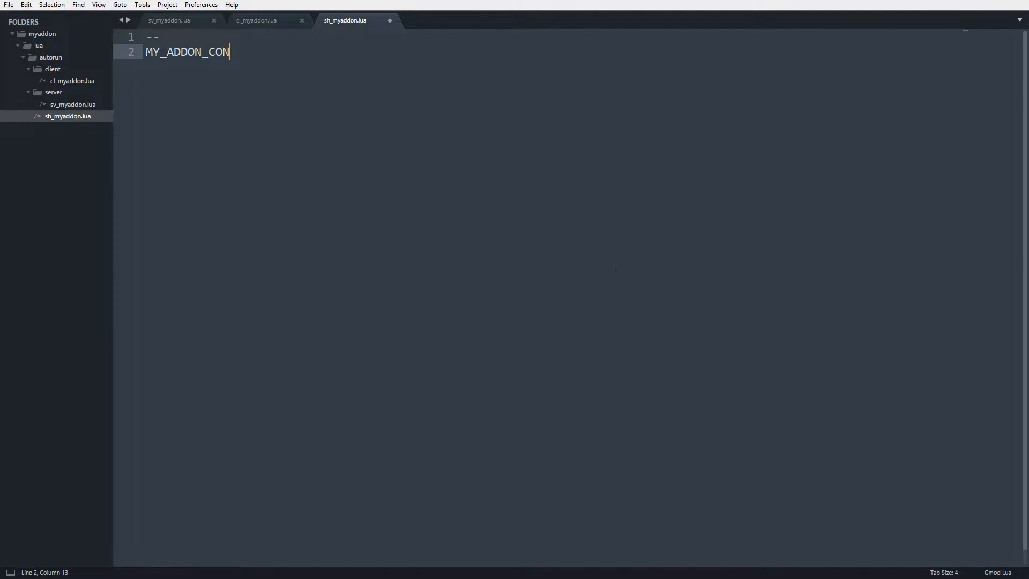
pyautogui.write('FIG = {}')
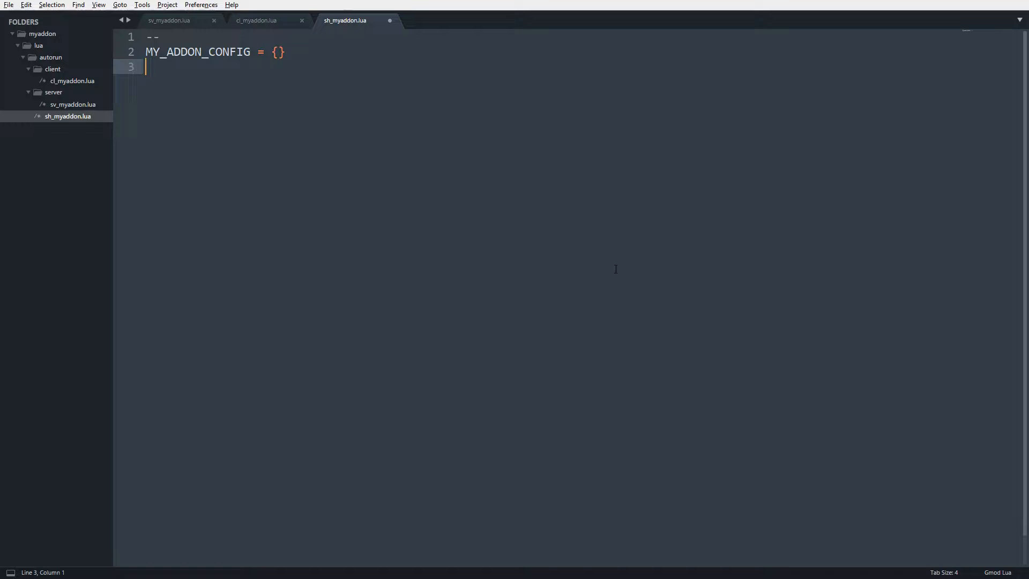
pyautogui.press('ctrl+s')
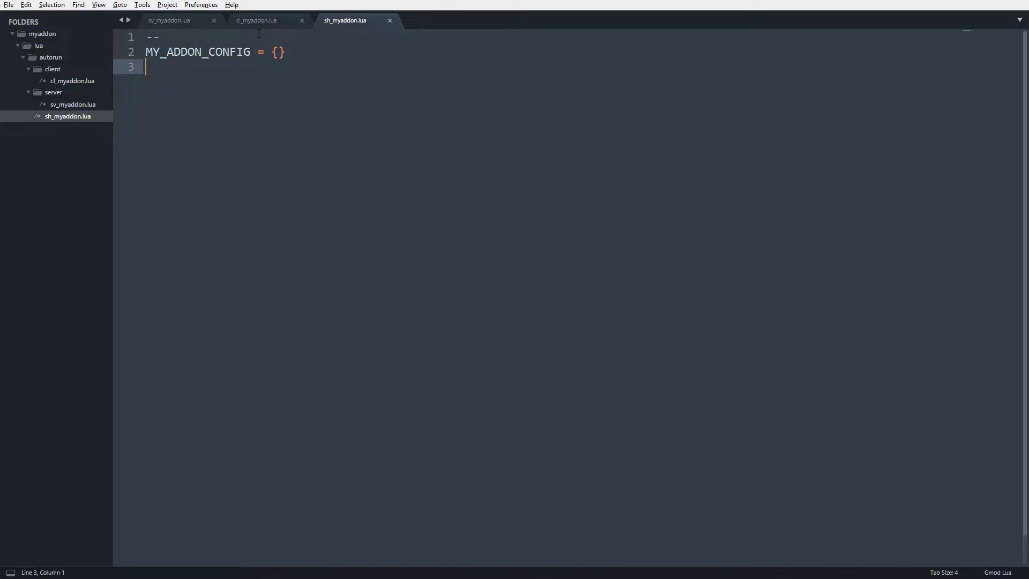
# Step: Expand the table braces and list "Hi", "Hello", "Sup" one per line
pyautogui.write('{')
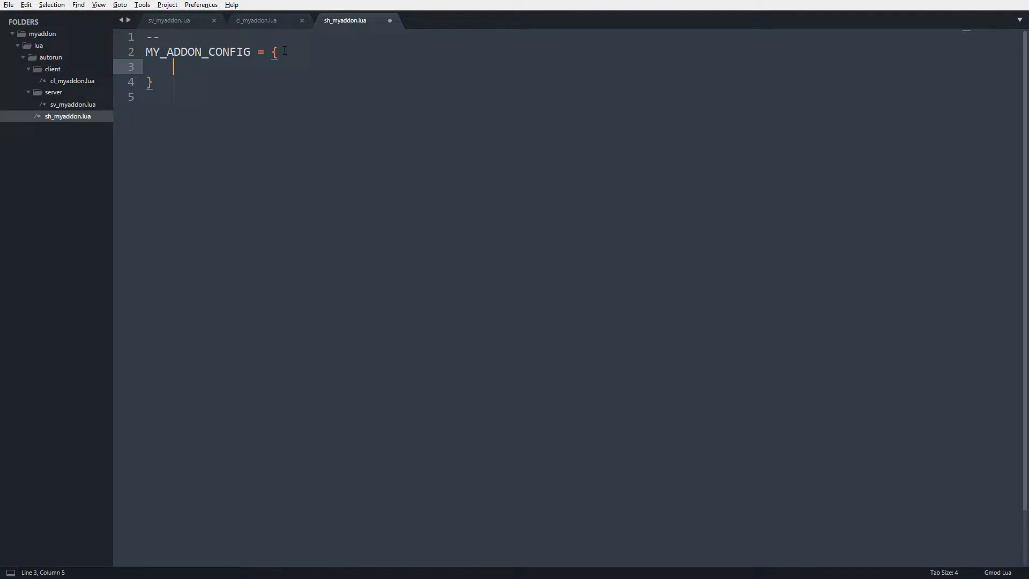
pyautogui.write('""')
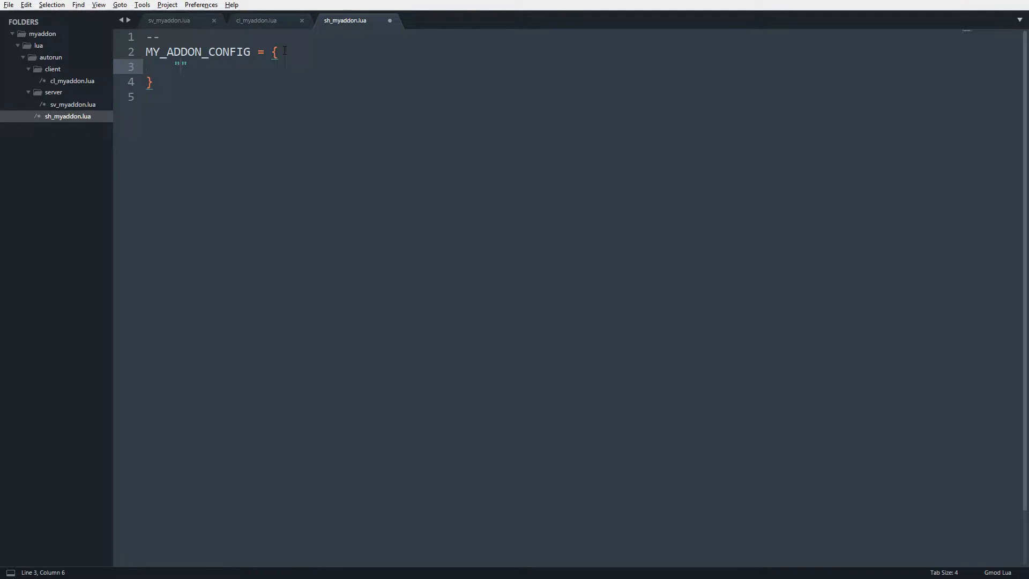
pyautogui.write('Hi')
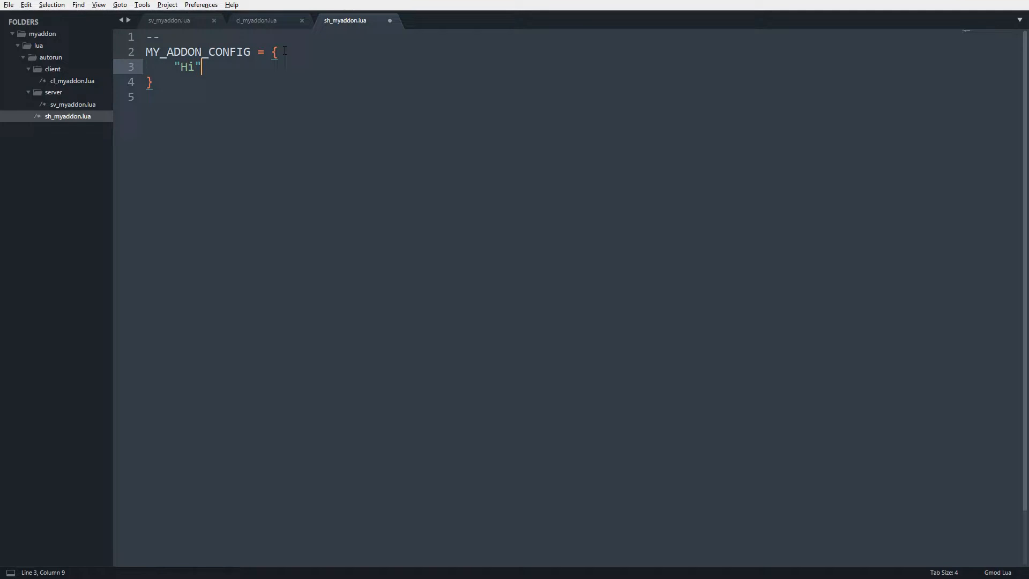
pyautogui.write(',')
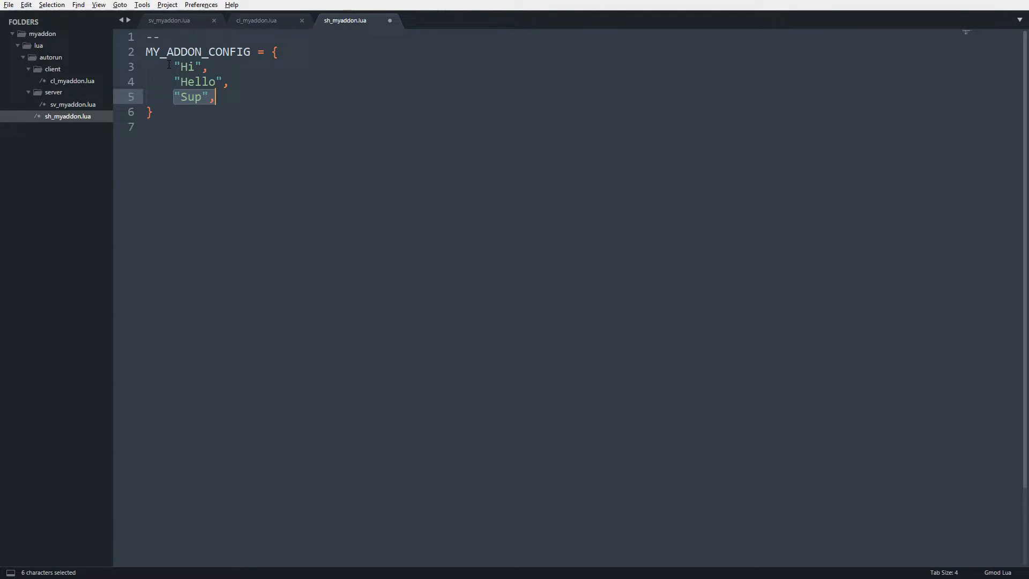
pyautogui.click(195, 127)
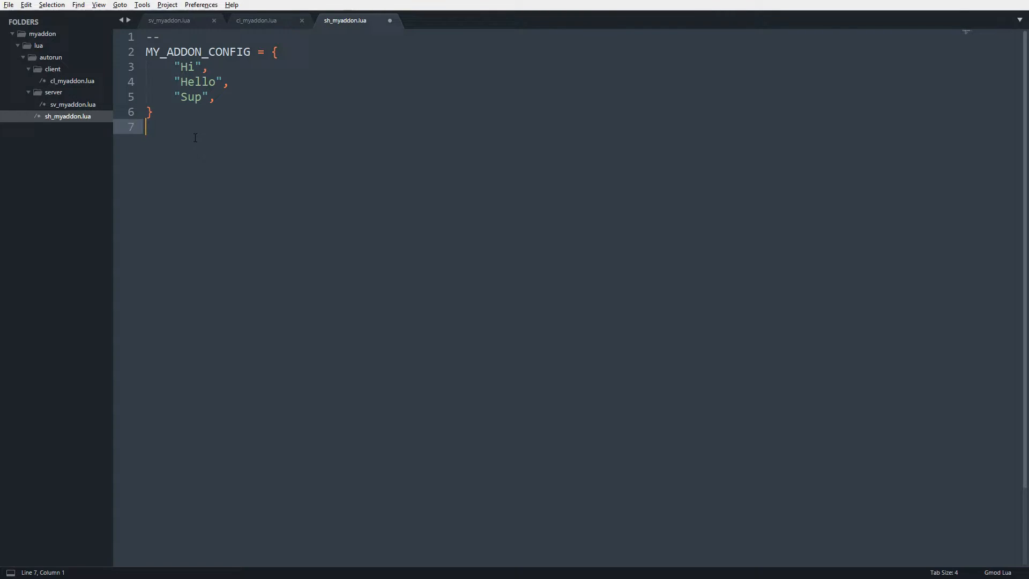
# Step: Write PrintTable(MY_ADDON_CONFIG) on line 8 below the table
pyautogui.write('PrintTable')
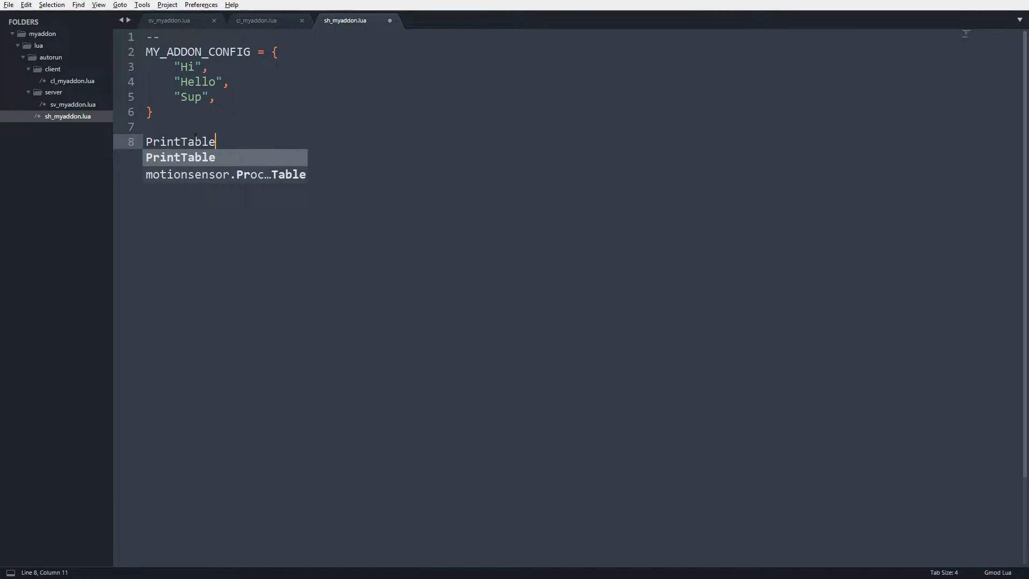
pyautogui.write('(MY_ADDON_C')
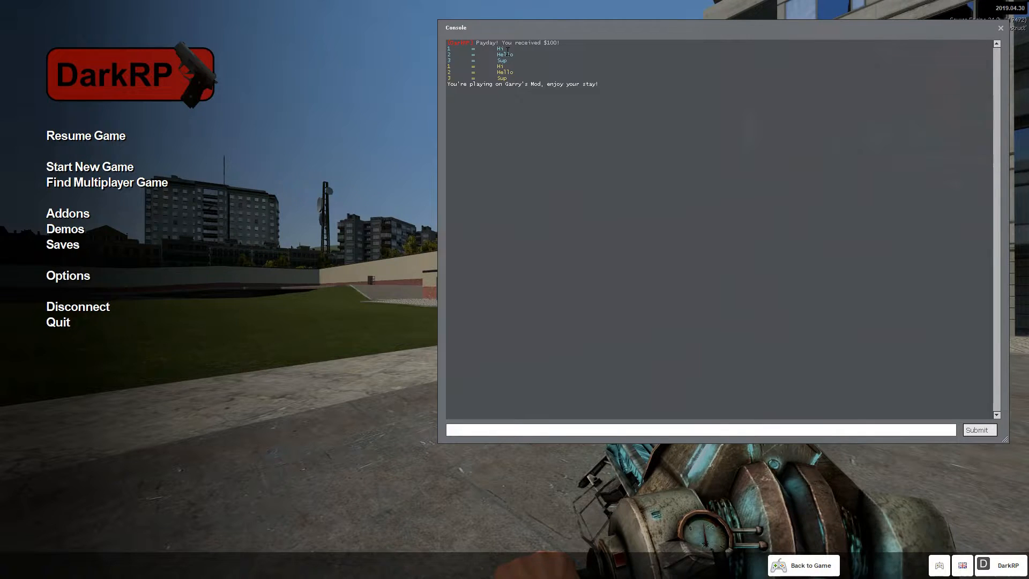
pyautogui.moveTo(521, 66)
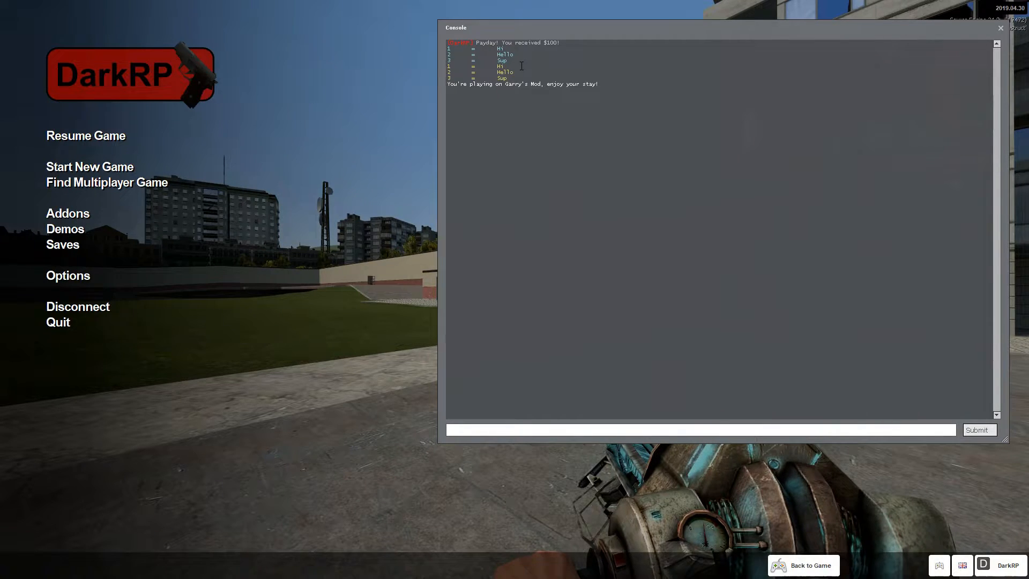
pyautogui.write('c')
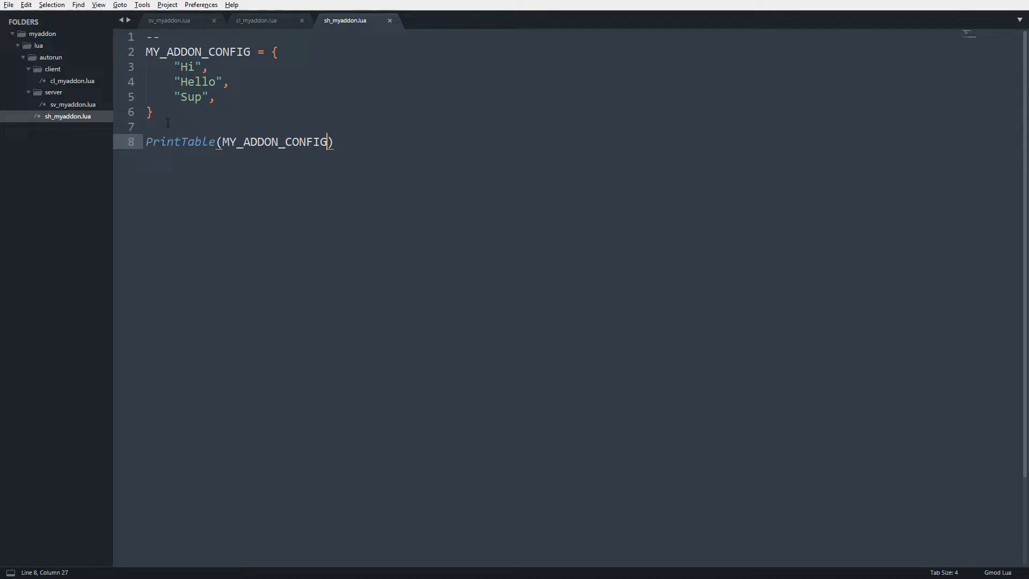
# Step: Write MY_ADDON_CONFIG = { [1] = "Hi", [2] = "Hello", [3] = "Sup" } above PrintTable
pyautogui.write('MY_ADDON_CONFIG')
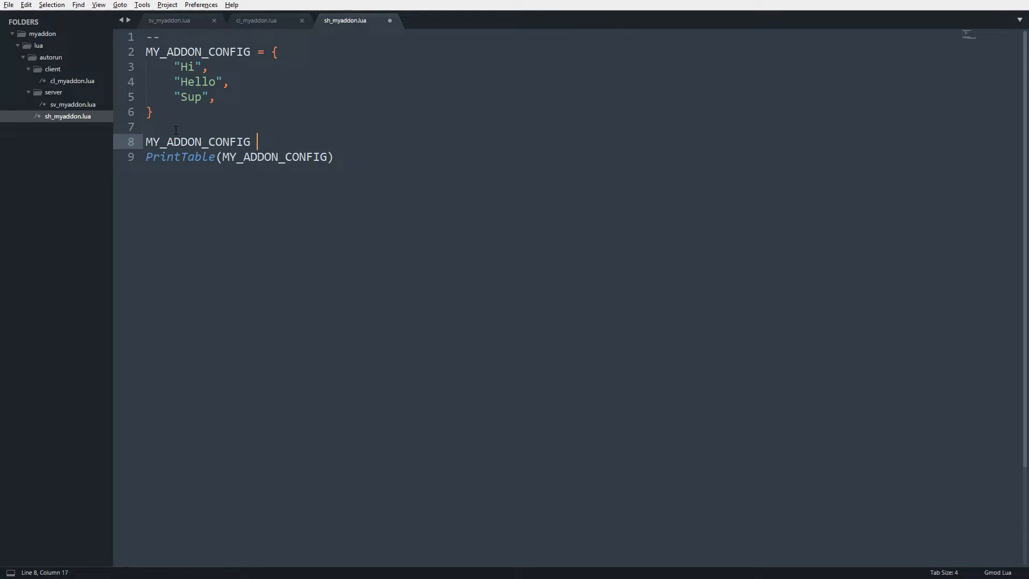
pyautogui.write('= {')
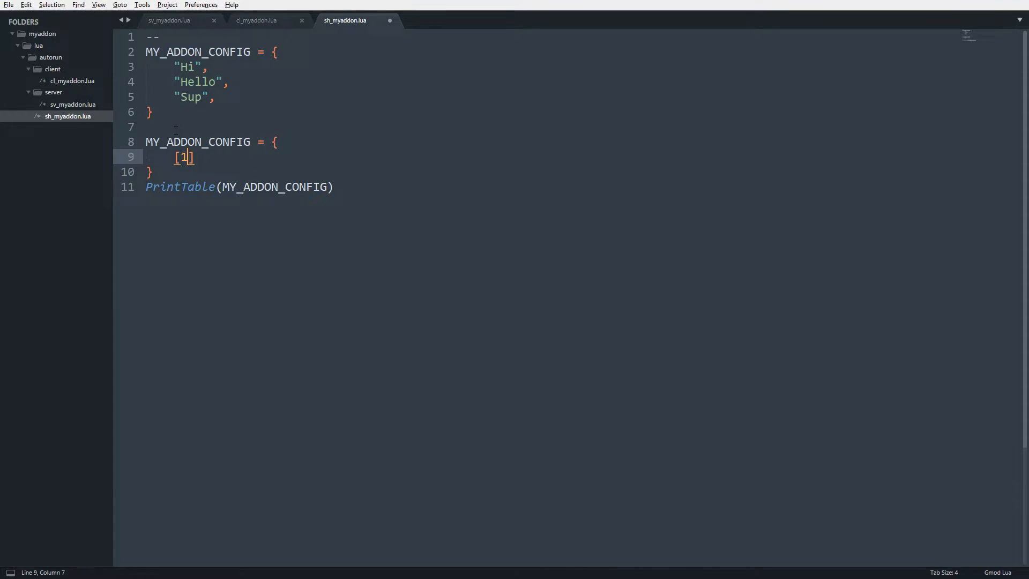
pyautogui.write('= "Hi",')
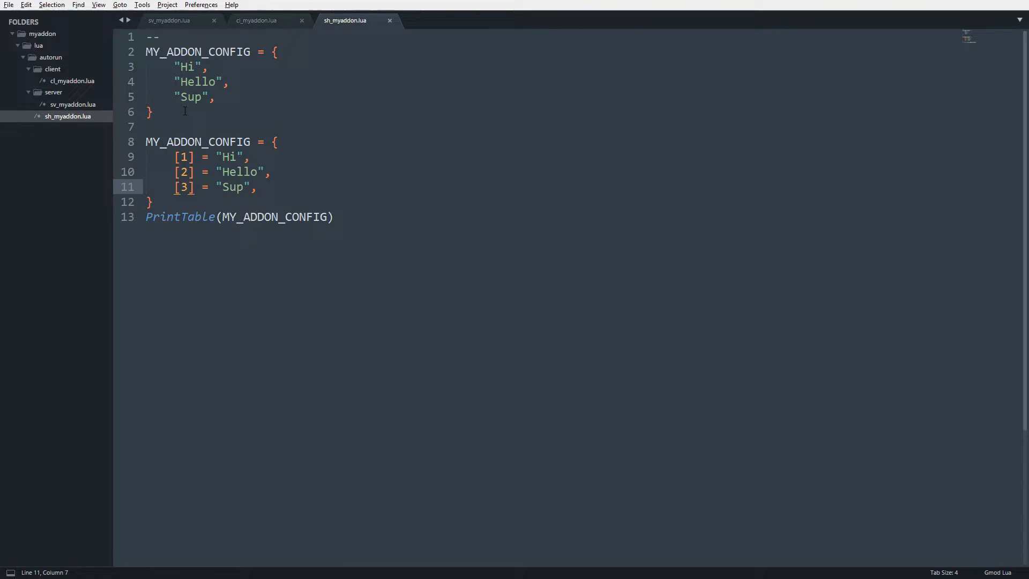
# Step: Renumber the second table's keys to [10], [20], [30] and add a blank line before PrintTable
pyautogui.moveTo(145, 52); pyautogui.dragTo(154, 111)
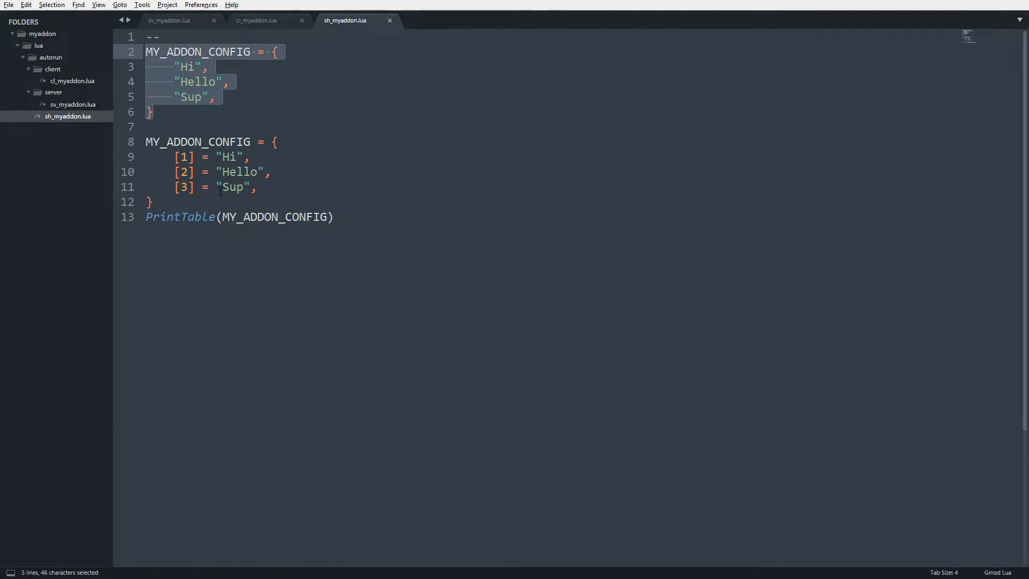
pyautogui.click(183, 157)
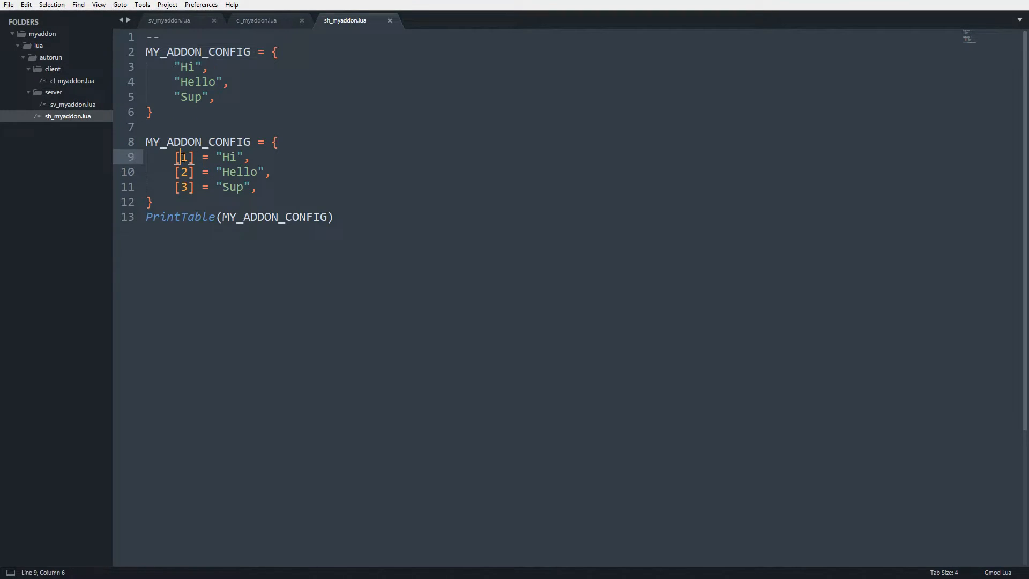
pyautogui.doubleClick(184, 157)
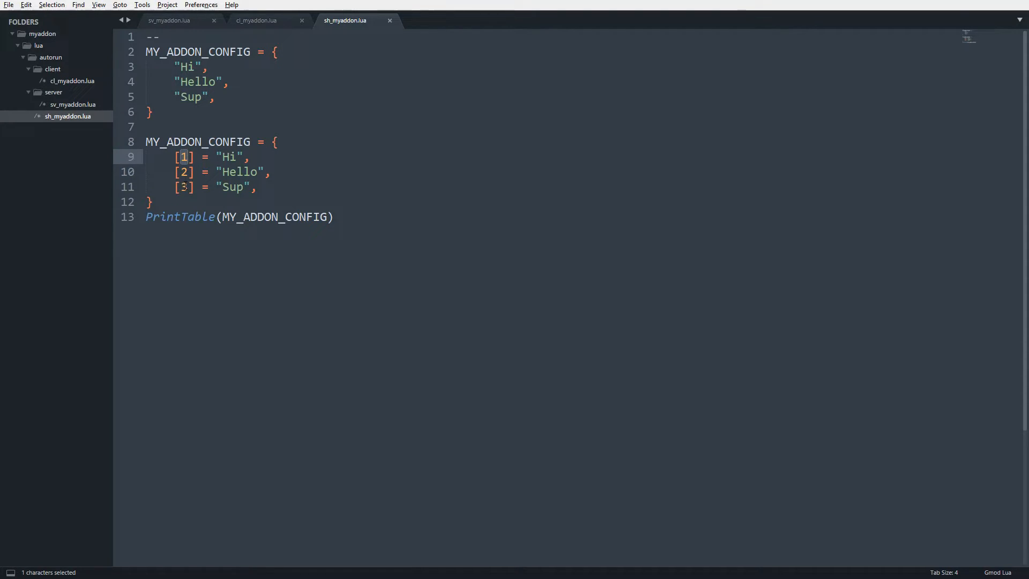
pyautogui.click(172, 82)
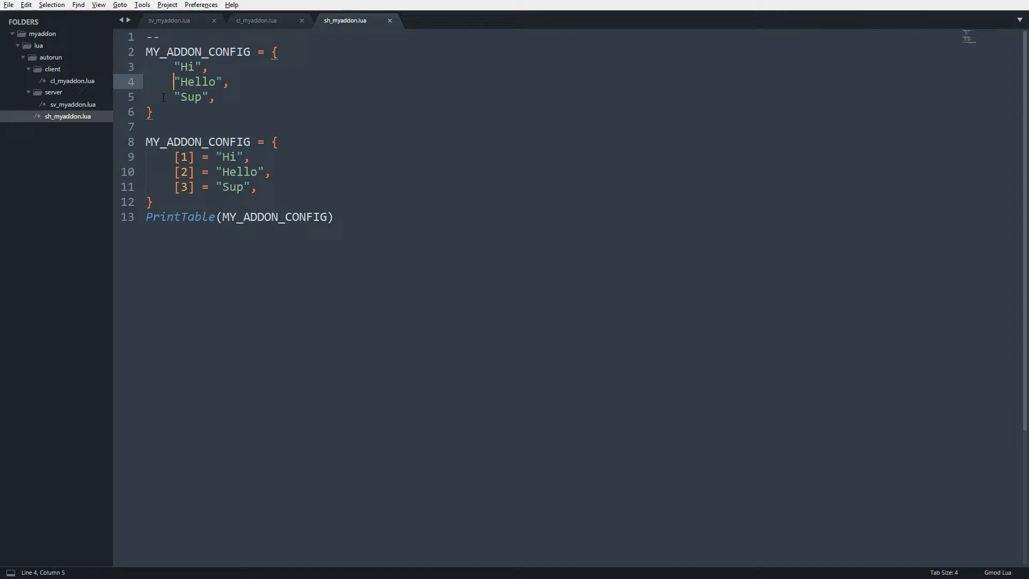
pyautogui.click(184, 157)
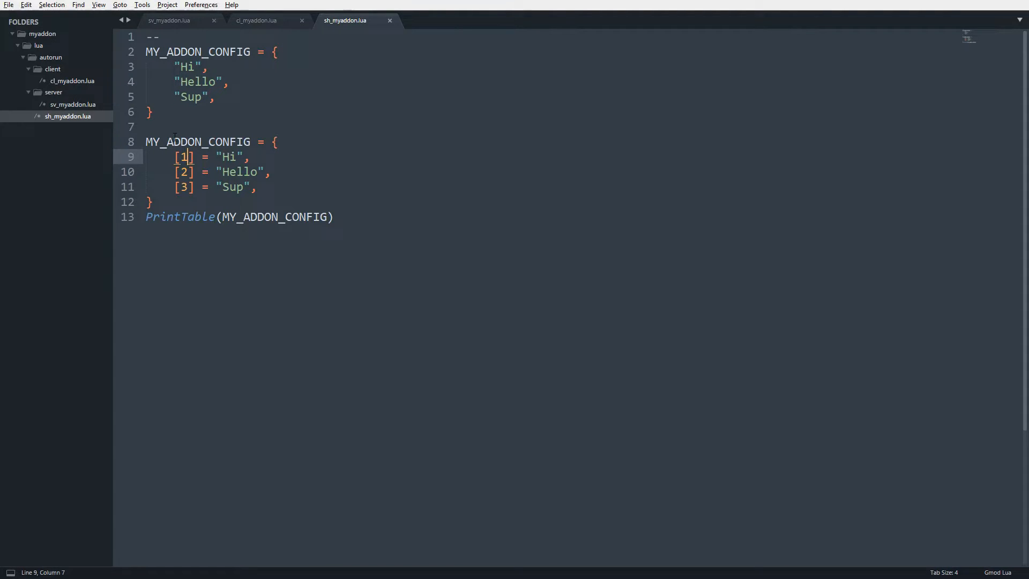
pyautogui.write('0')
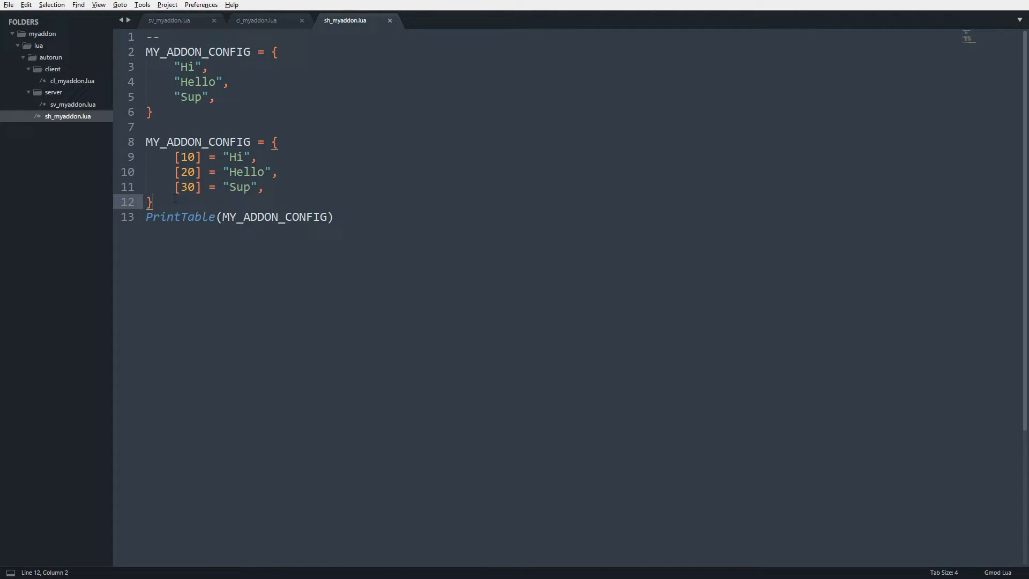
pyautogui.press('enter')
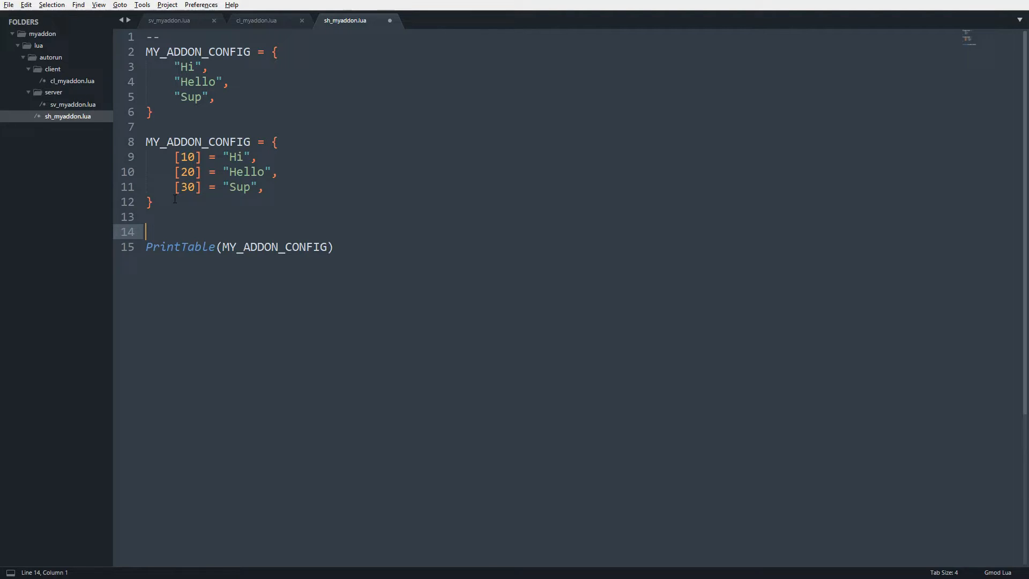
# Step: Start a third MY_ADDON_CONFIG table with title = "My Awesome Addon"
pyautogui.write('MY_')
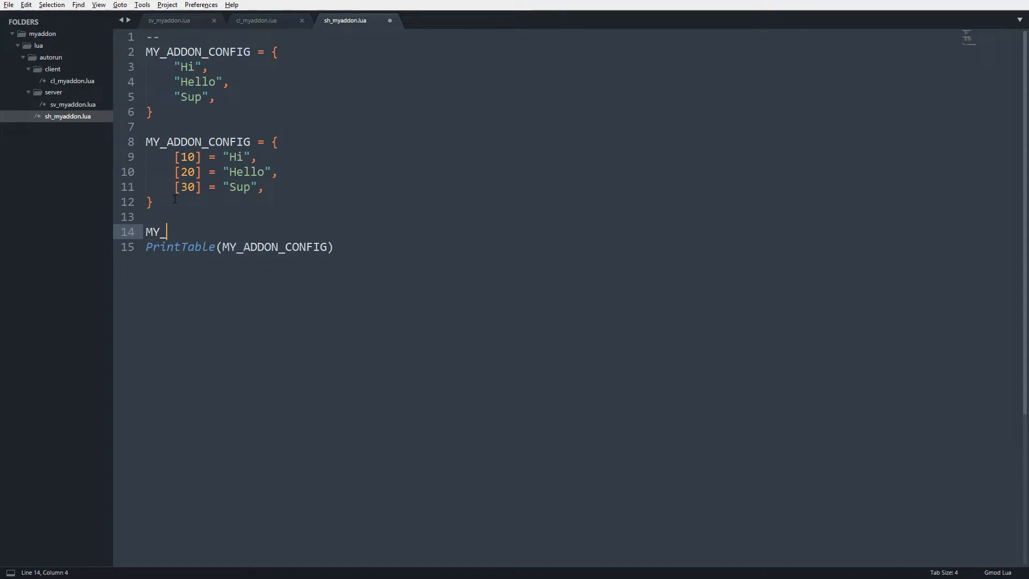
pyautogui.write('ADDON_CONFIG')
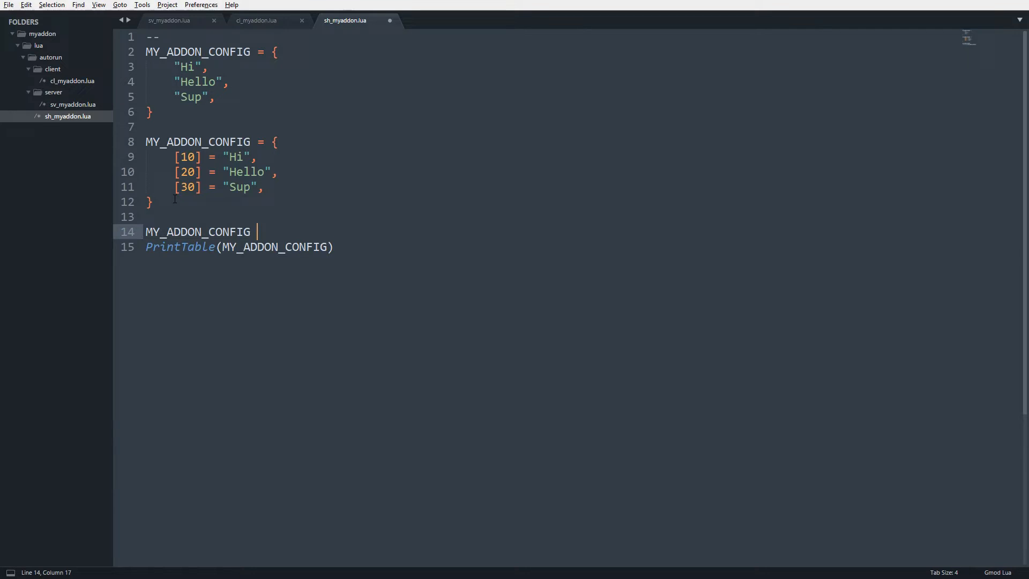
pyautogui.write('= {}')
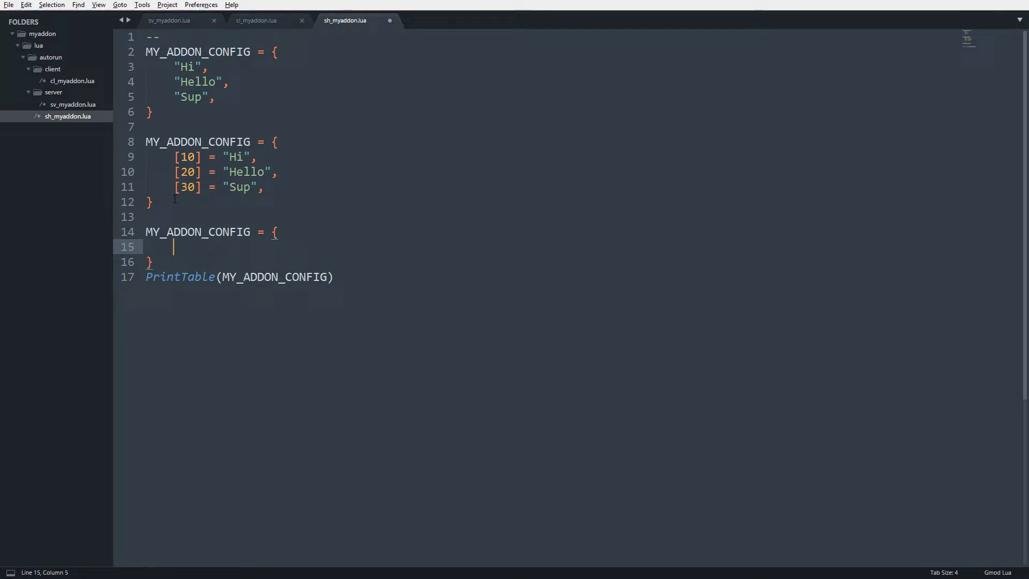
pyautogui.write('title = "M')
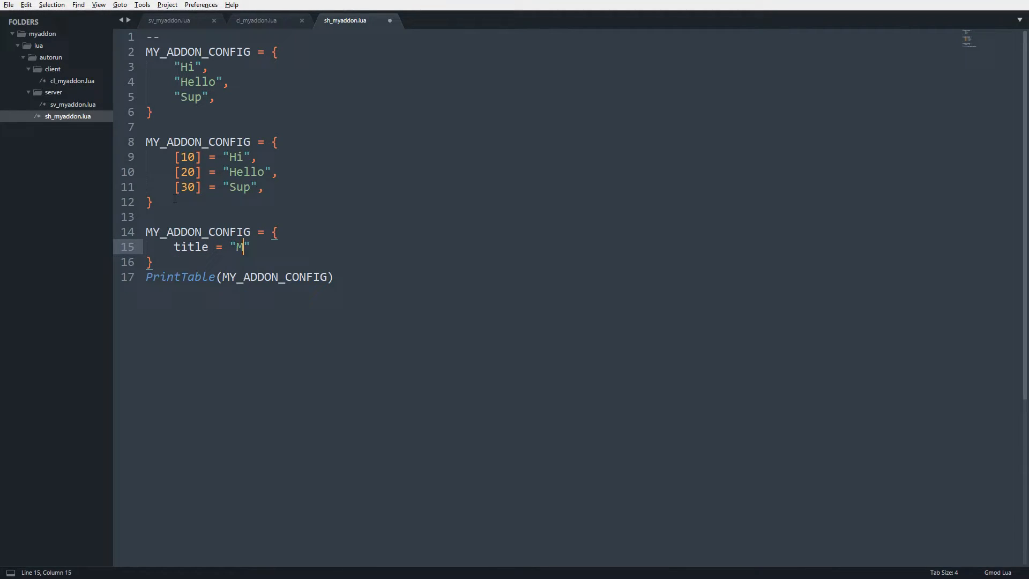
pyautogui.write('y Awesome Addon')
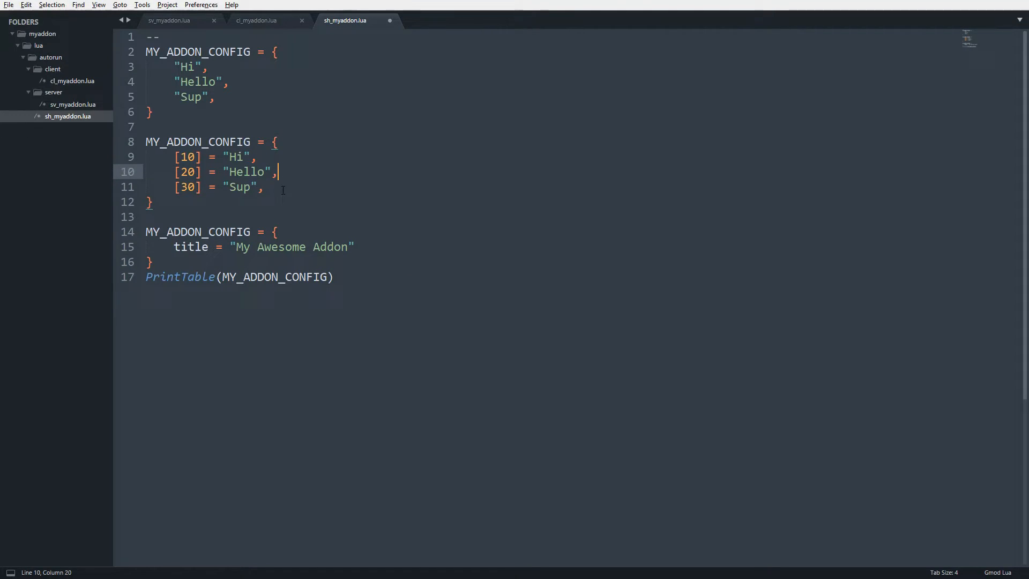
pyautogui.click(262, 187)
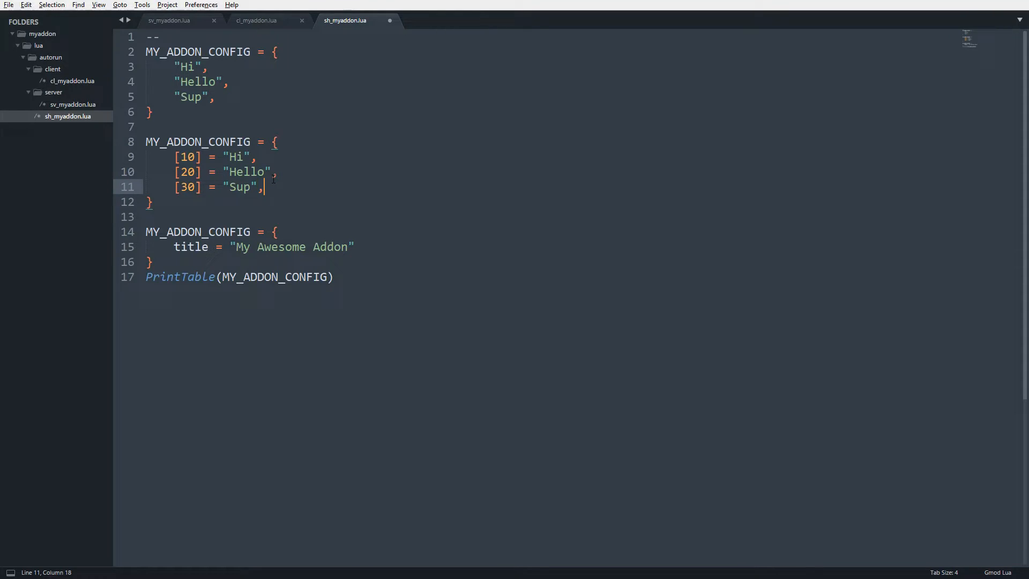
pyautogui.click(360, 246)
pyautogui.write(',')
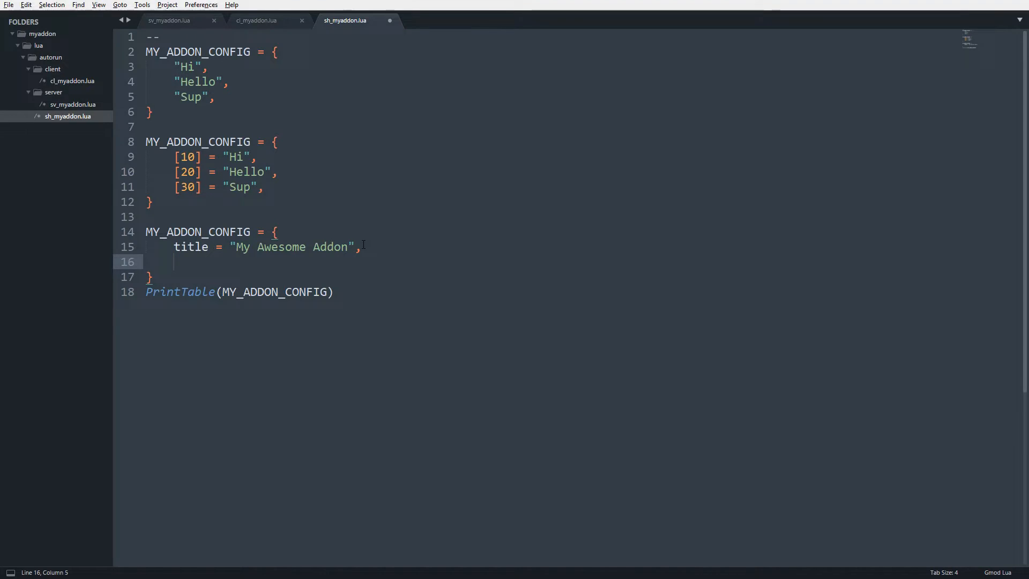
# Step: Add an author string and part = 6, leaving a blank line before PrintTable
pyautogui.write('["')
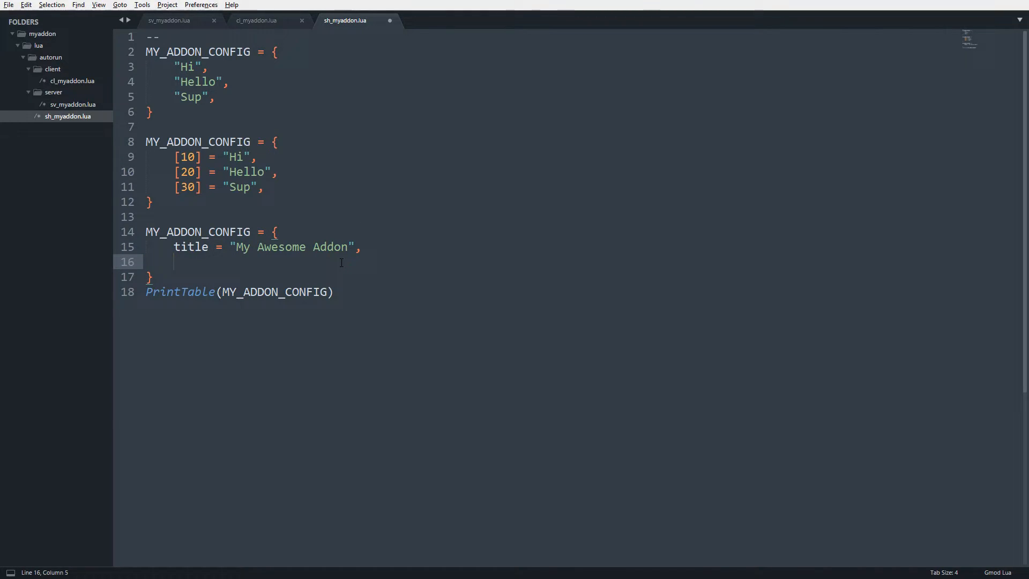
pyautogui.write('author')
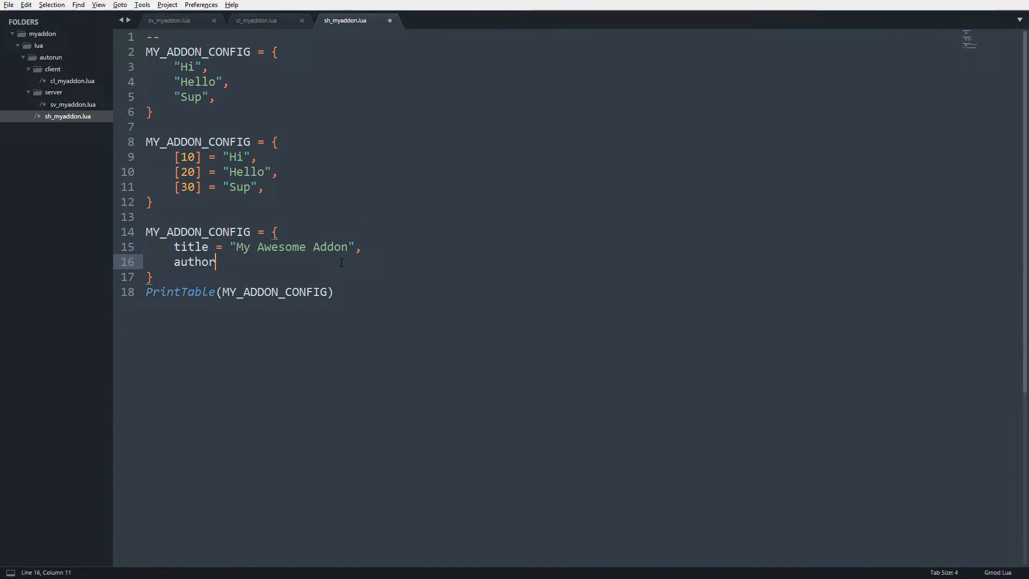
pyautogui.write('= "Dan FMN",')
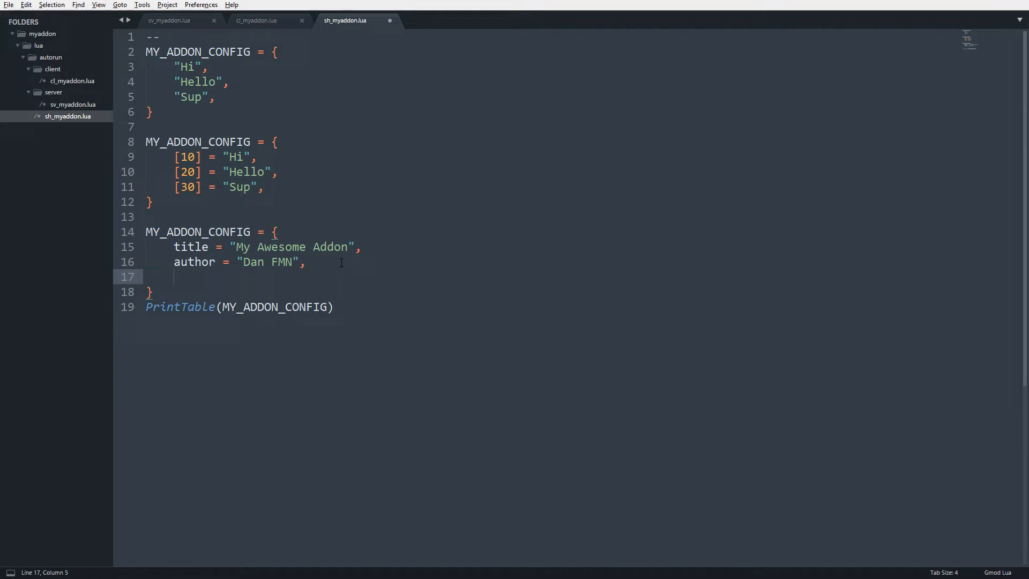
pyautogui.write('part =')
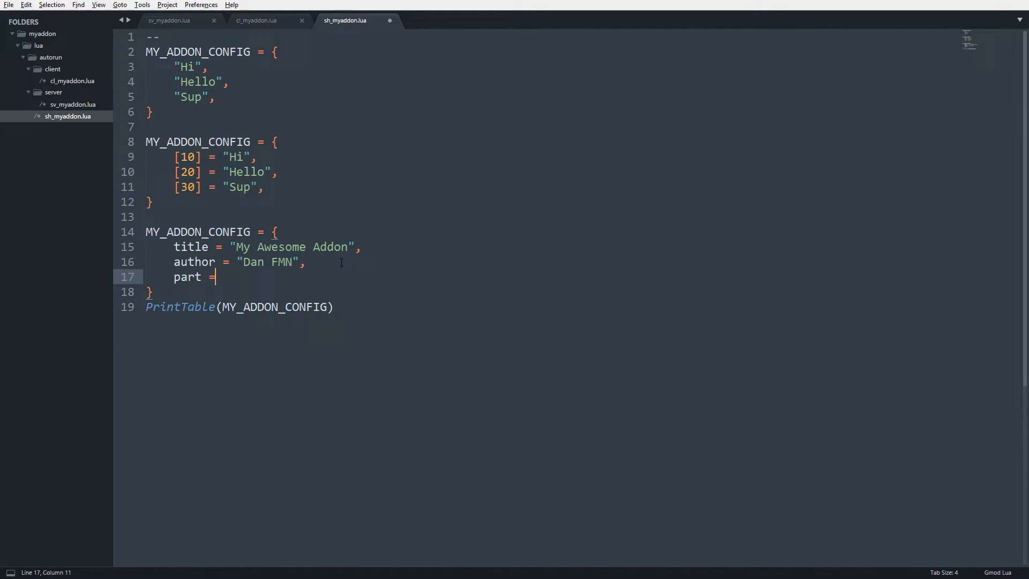
pyautogui.write('6,')
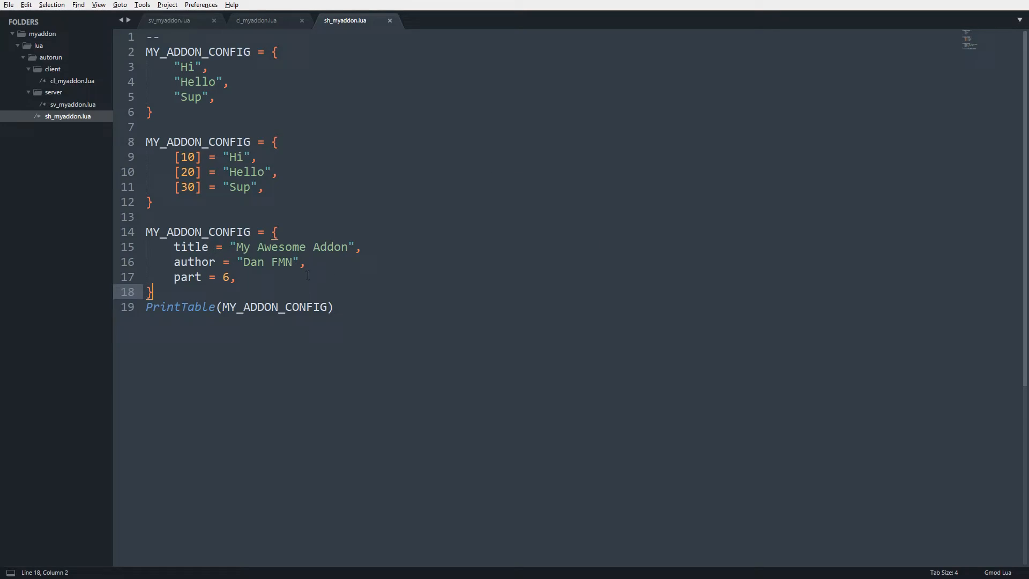
pyautogui.moveTo(294, 287)
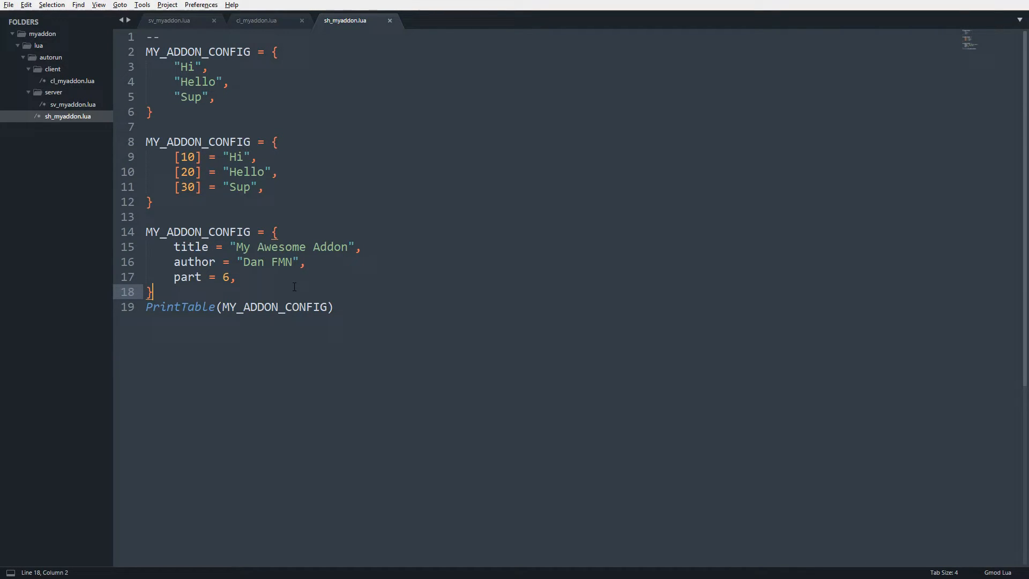
pyautogui.press('Enter')
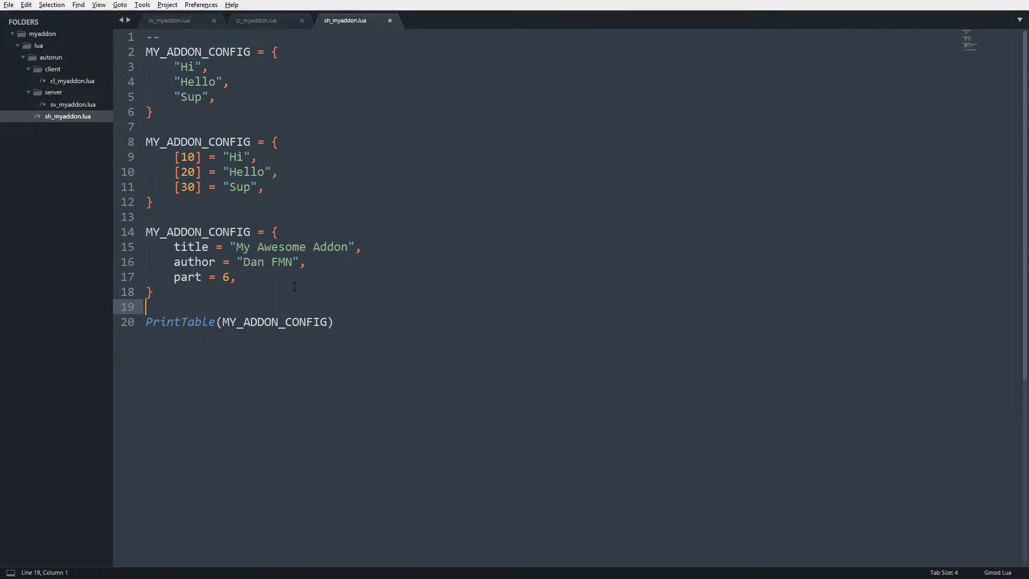
# Step: Add print("ADDON HAS LOADED: " .. MY_ADDON_CONFIG) on line 19 above PrintTable
pyautogui.write('prion')
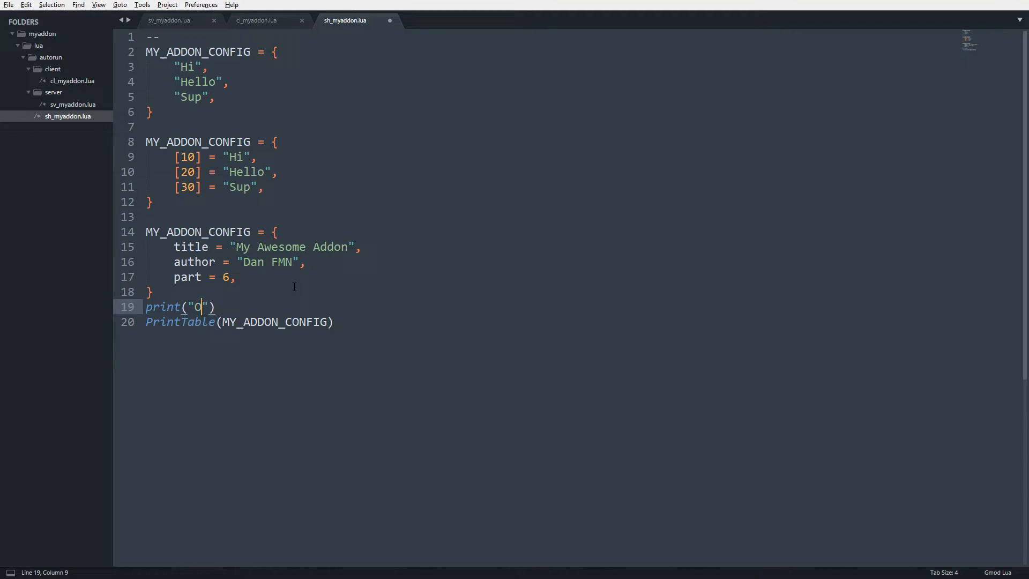
pyautogui.write('D')
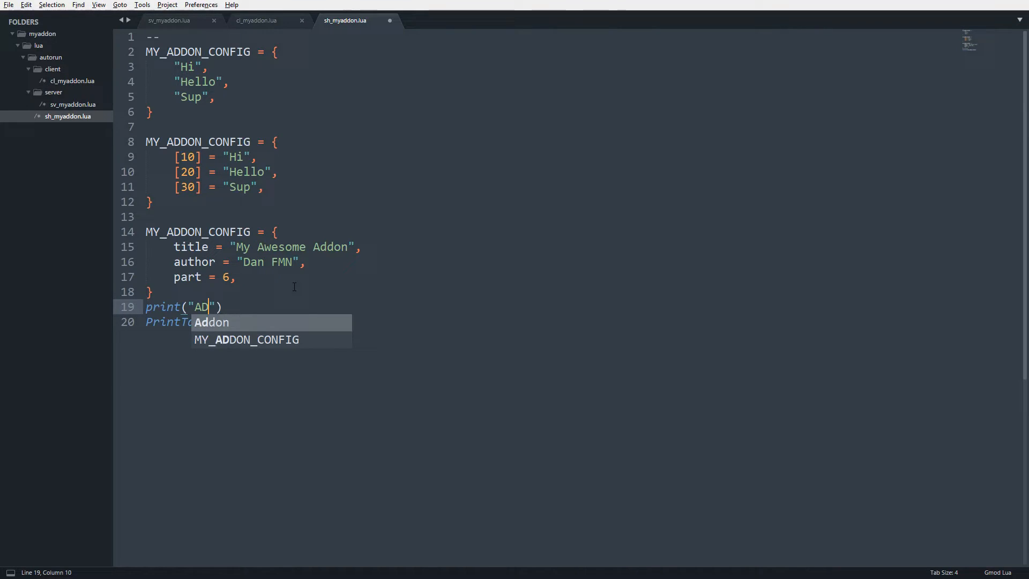
pyautogui.write('DON HAS LOADED:')
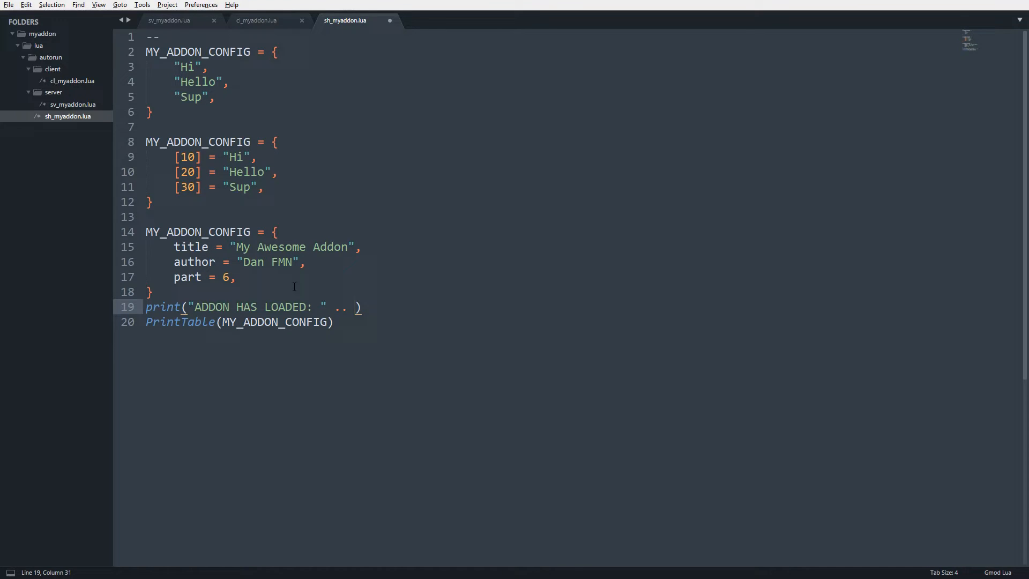
pyautogui.write('MY_ADDON_CONFIG')
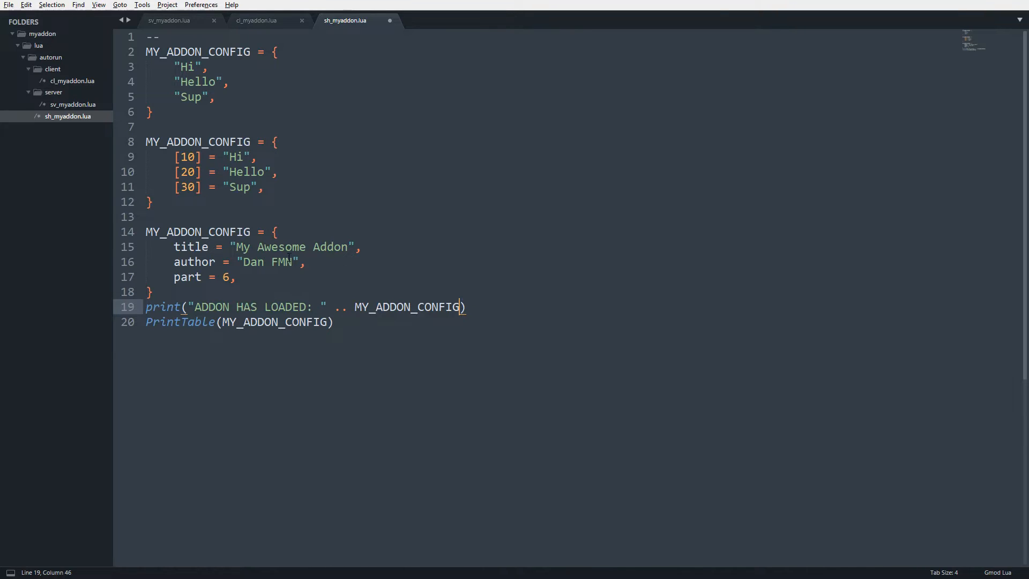
# Step: Make the load message concatenate MY_ADDON_CONFIG["title"] and save the file
pyautogui.click(171, 157)
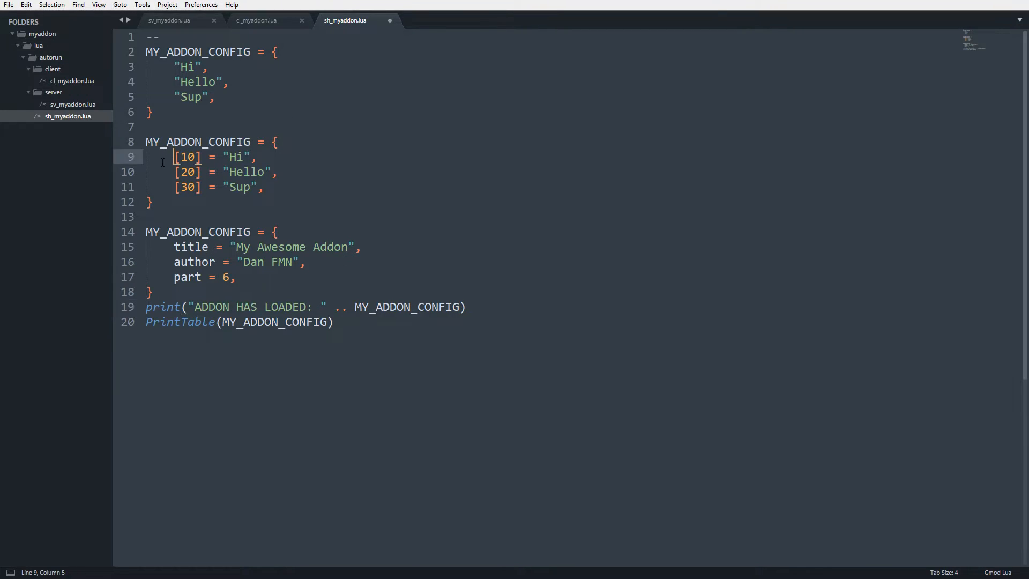
pyautogui.doubleClick(185, 157)
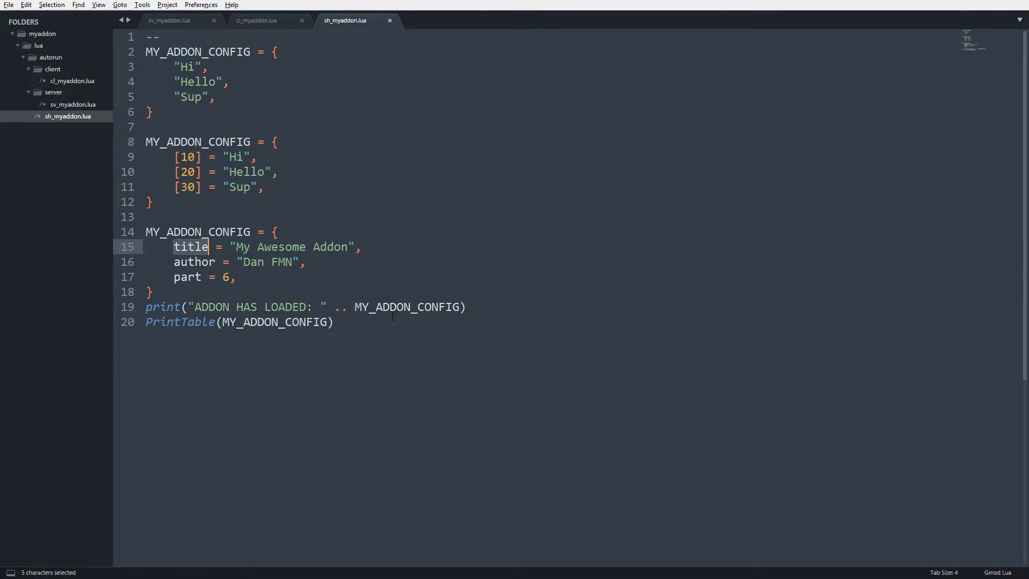
pyautogui.write('.')
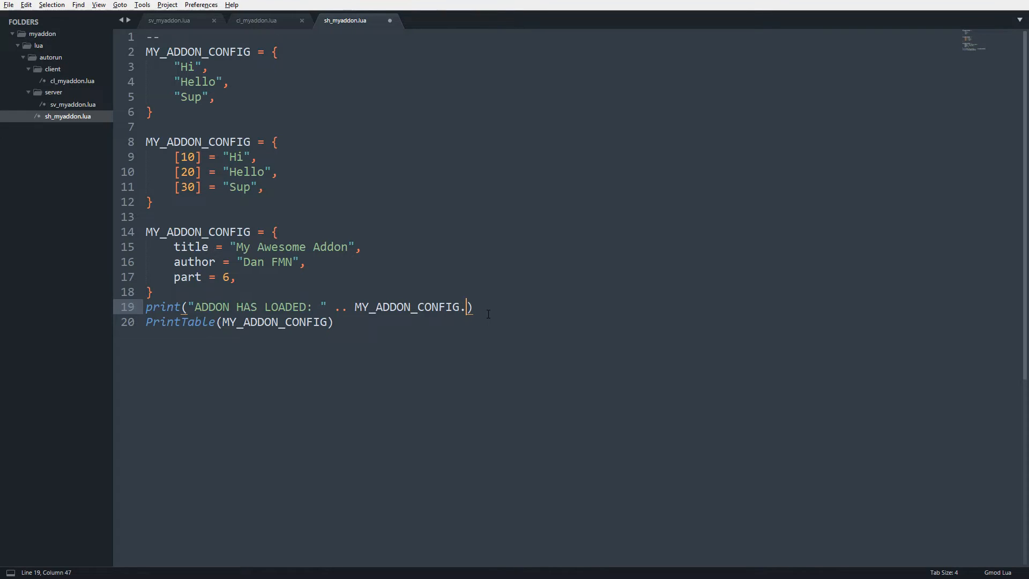
pyautogui.write('title"]')
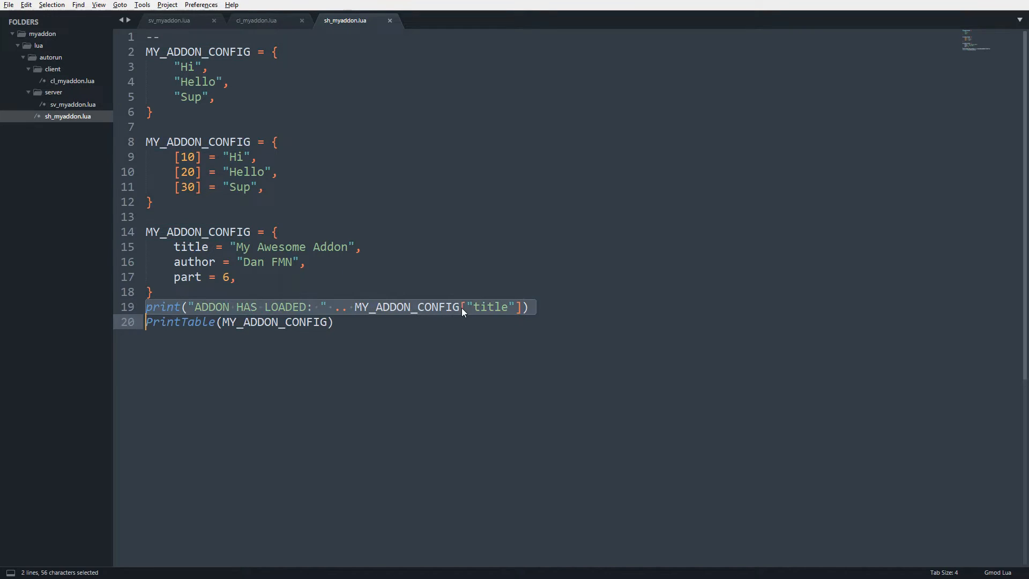
# Step: Rewrite the print lookup in dot notation, ending with MY_ADDON_CONFIG.author
pyautogui.click(463, 307)
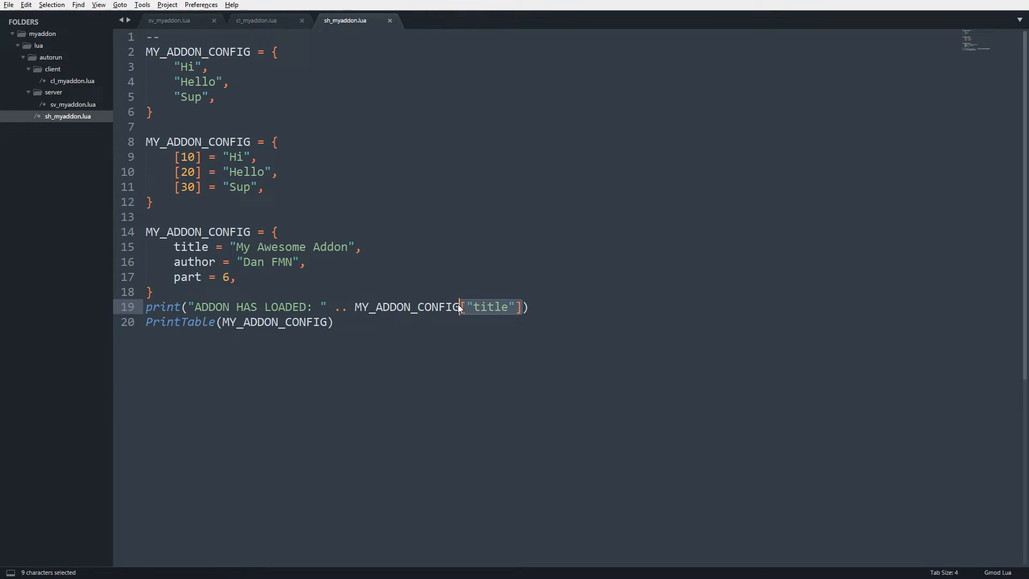
pyautogui.write('.title')
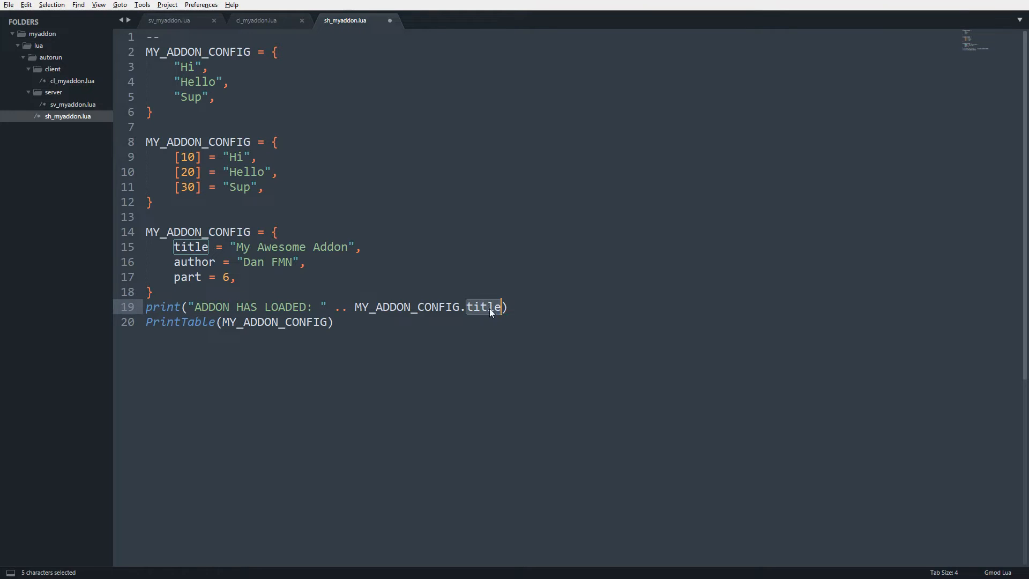
pyautogui.write('author')
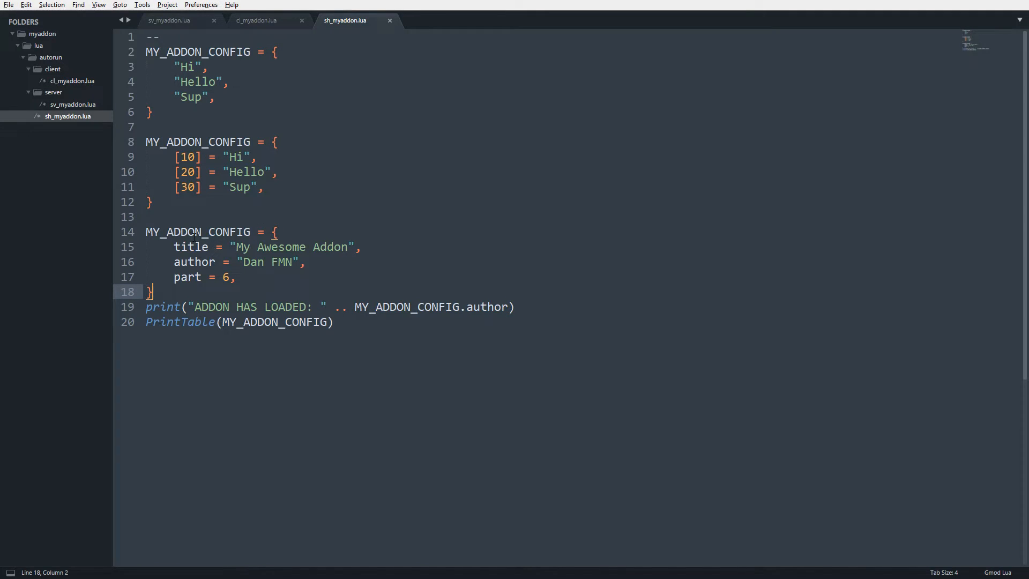
# Step: Switch the print line to .title and begin a fourth MY_ADDON_CONFIG table with a ["title"] key
pyautogui.write('title')
pyautogui.write('N')
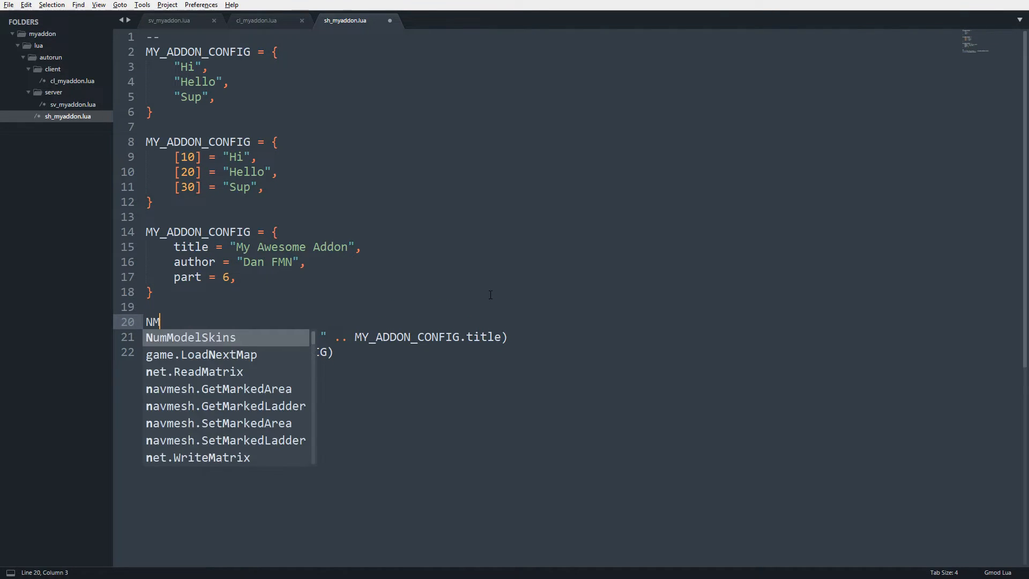
pyautogui.write('MY_AD')
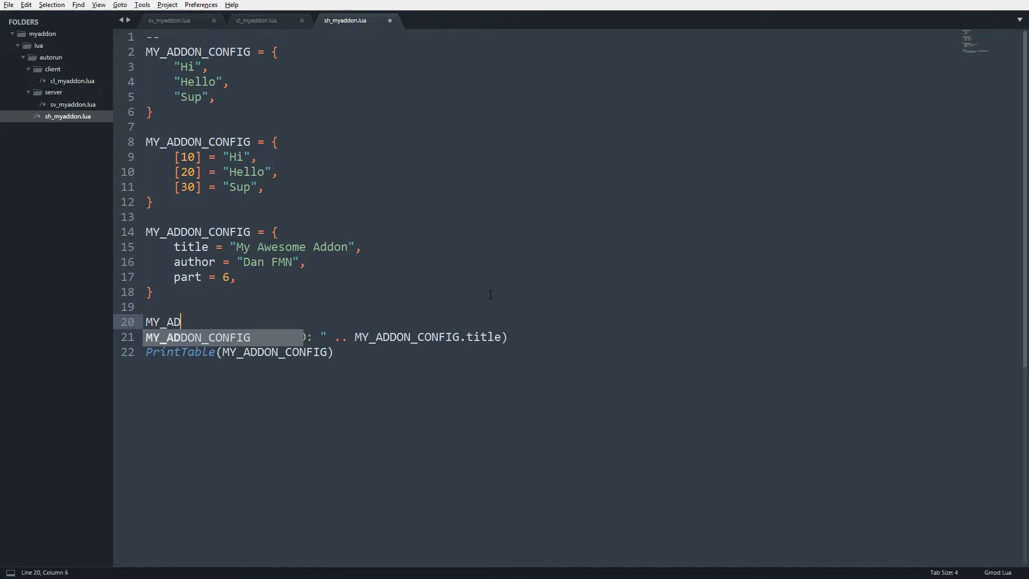
pyautogui.write('DON_CONFIG = {')
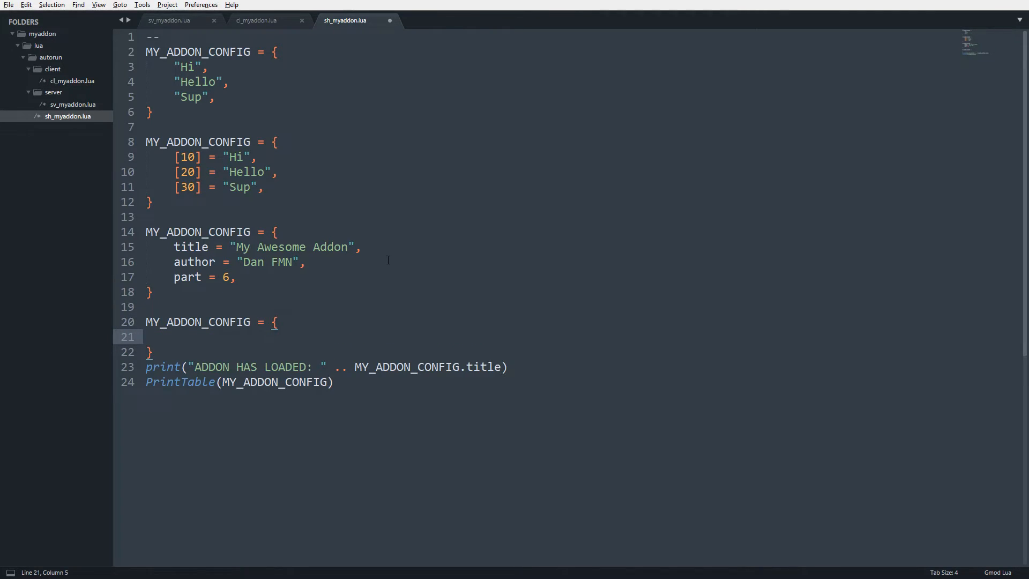
pyautogui.write('["title"] = "My')
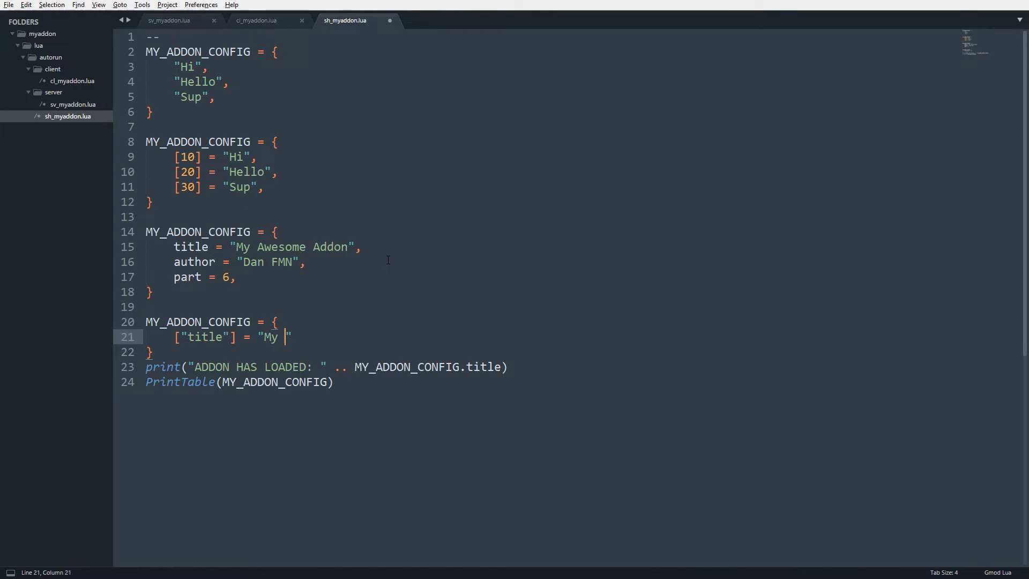
pyautogui.write('Awesome Addon')
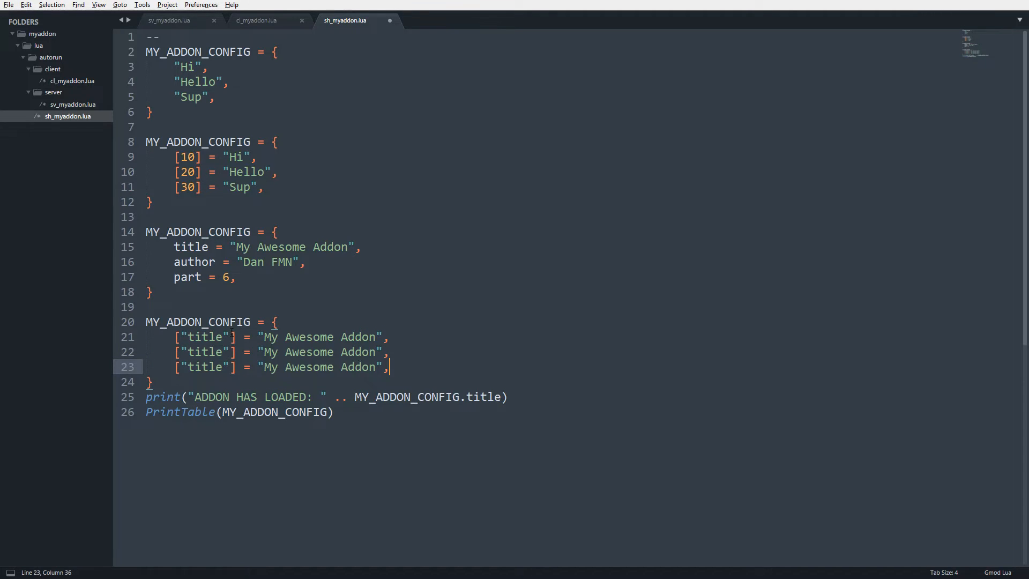
# Step: Add ["author"] = "Dan FMN" and ["part"] = 6 keys to the new table
pyautogui.write('author')
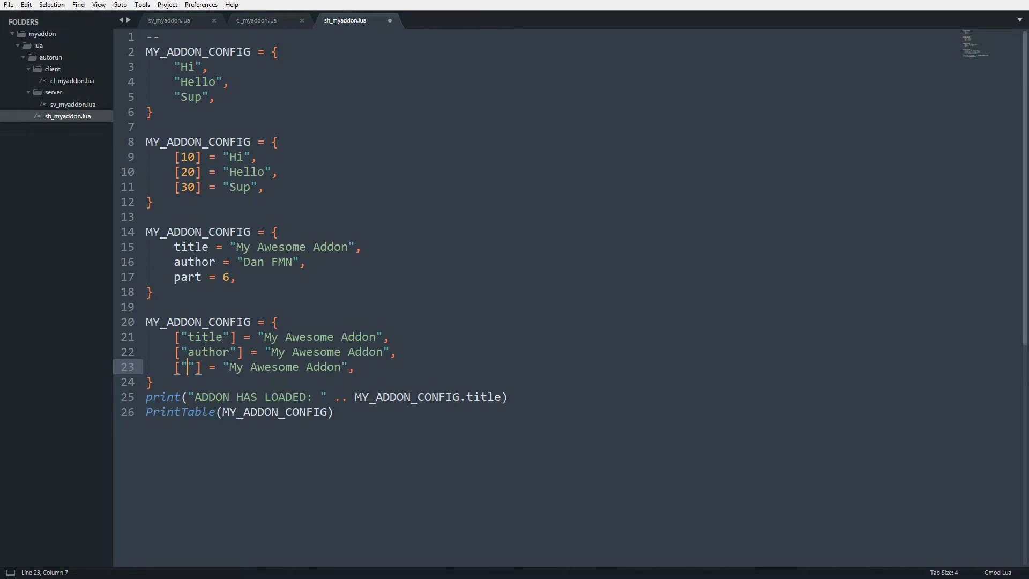
pyautogui.write('part')
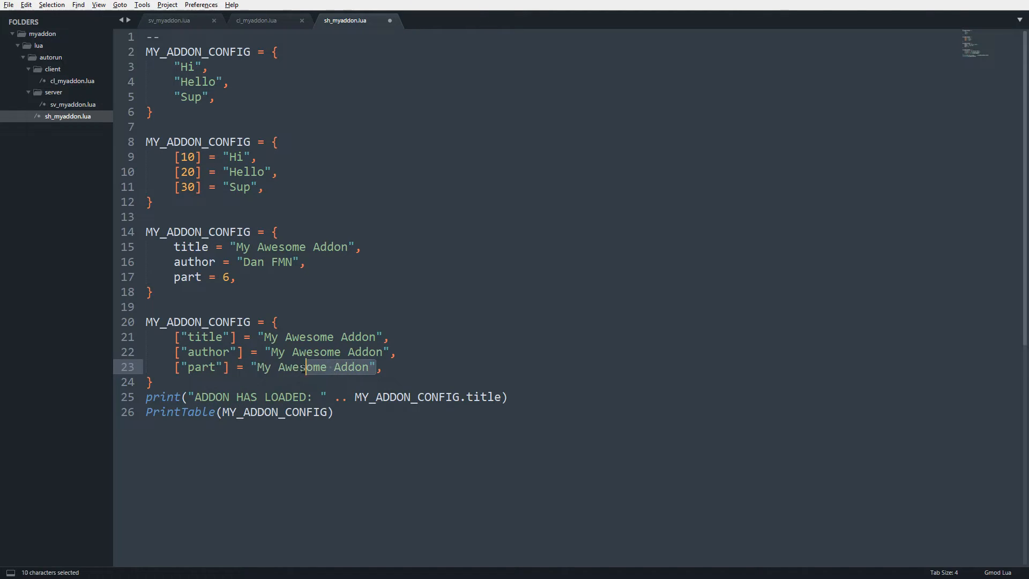
pyautogui.write('6,')
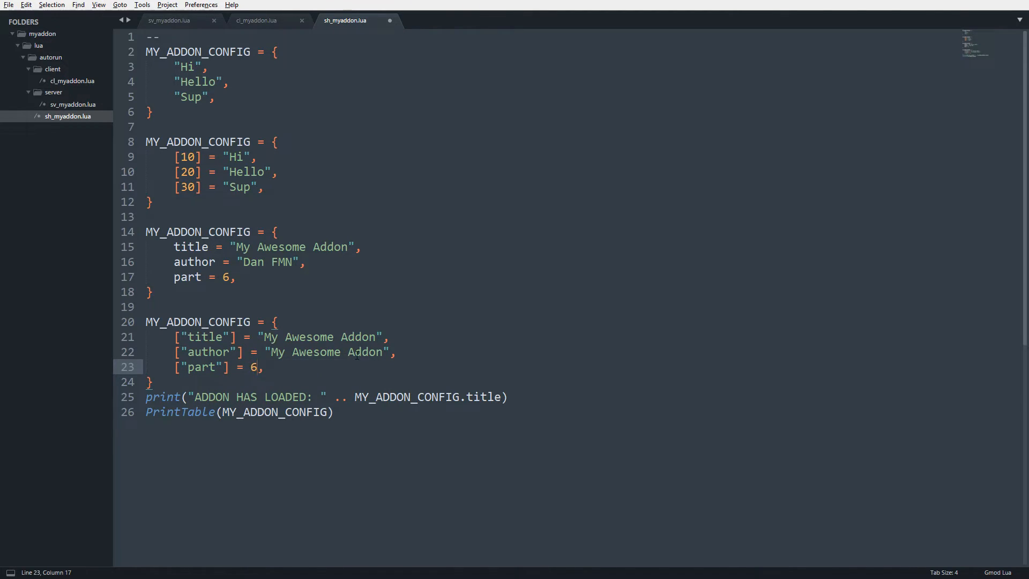
pyautogui.moveTo(270, 351); pyautogui.dragTo(386, 351)
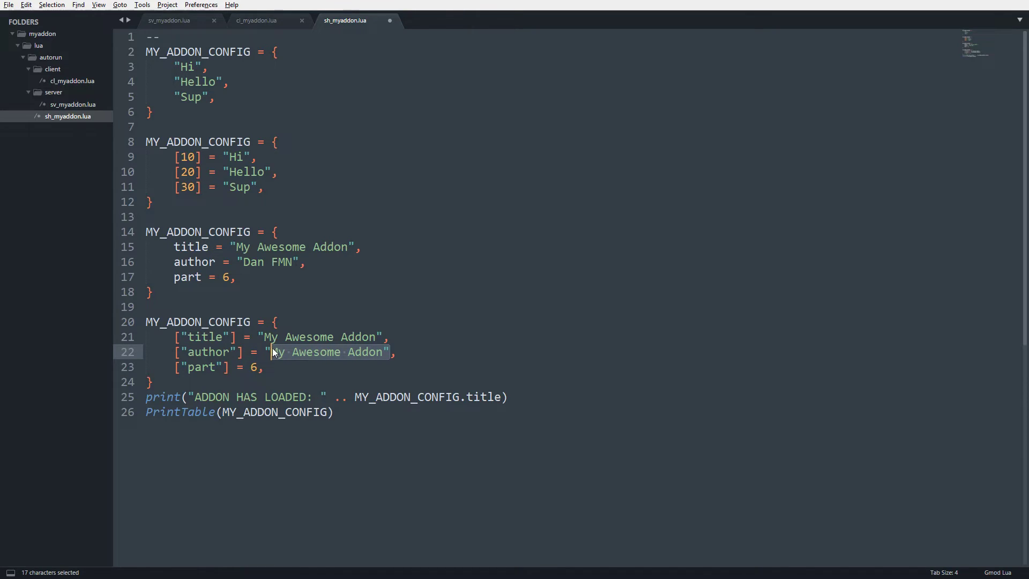
pyautogui.write('Dan FMN')
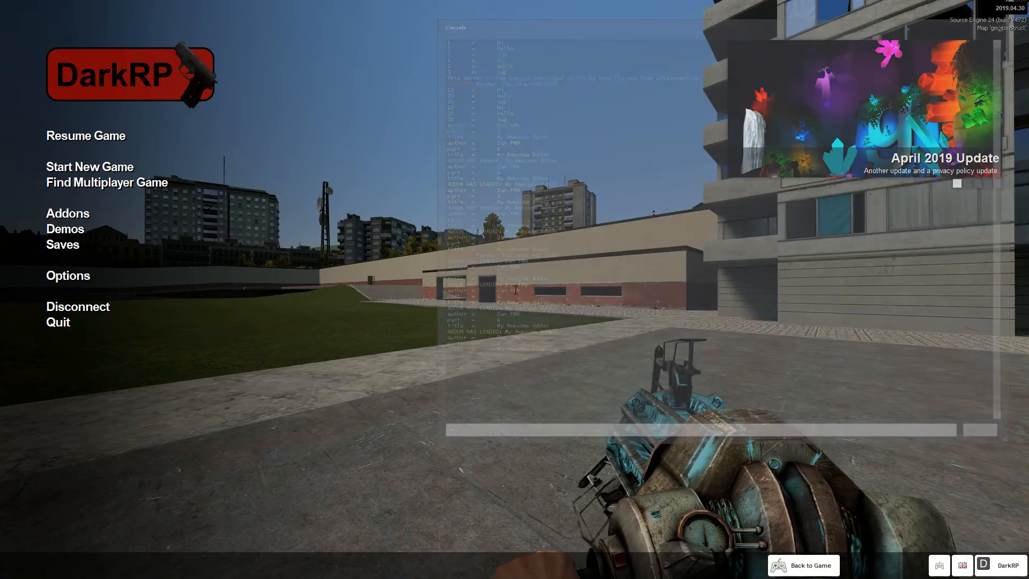
pyautogui.press('alt+tab')
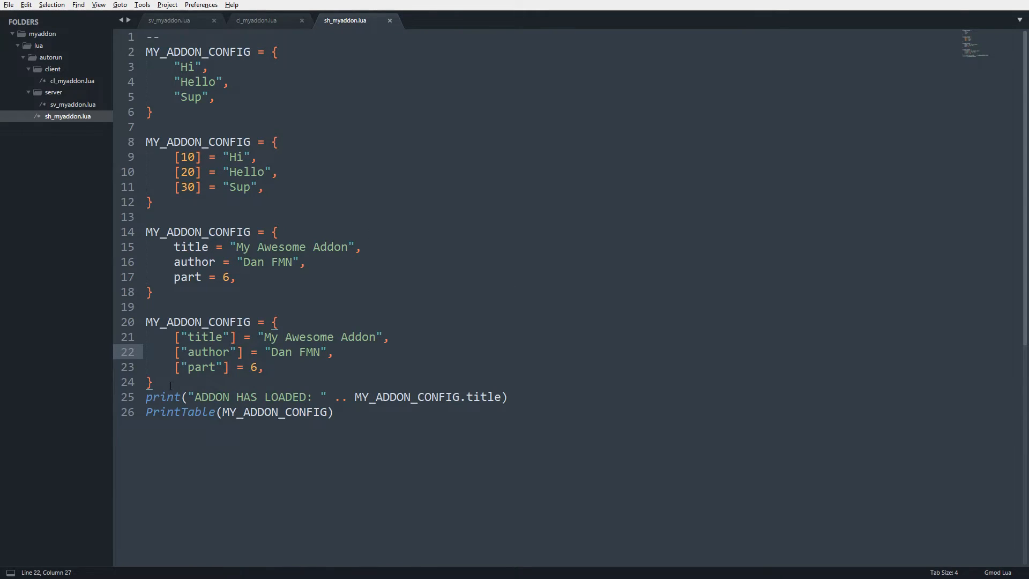
# Step: Change the second table's keys from 10, 20, 30 to 1, 2, 3, and highlight the title key's uses
pyautogui.doubleClick(187, 157)
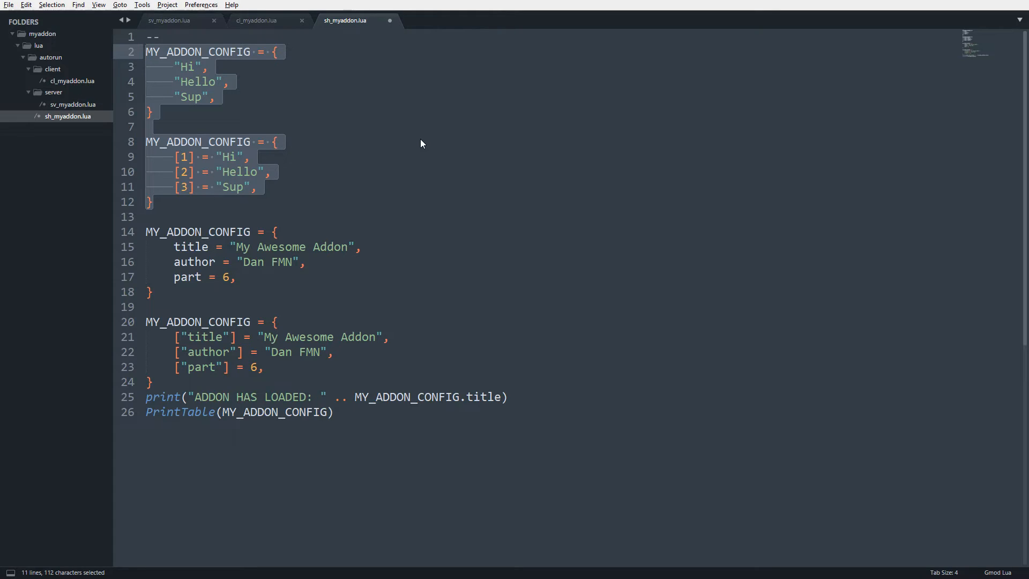
pyautogui.moveTo(178, 172)
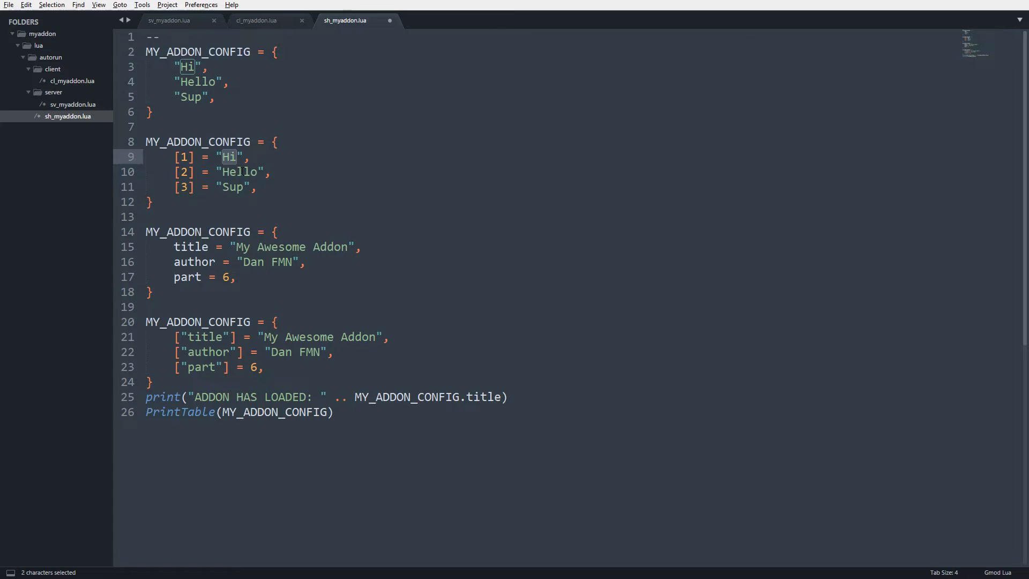
pyautogui.doubleClick(189, 247)
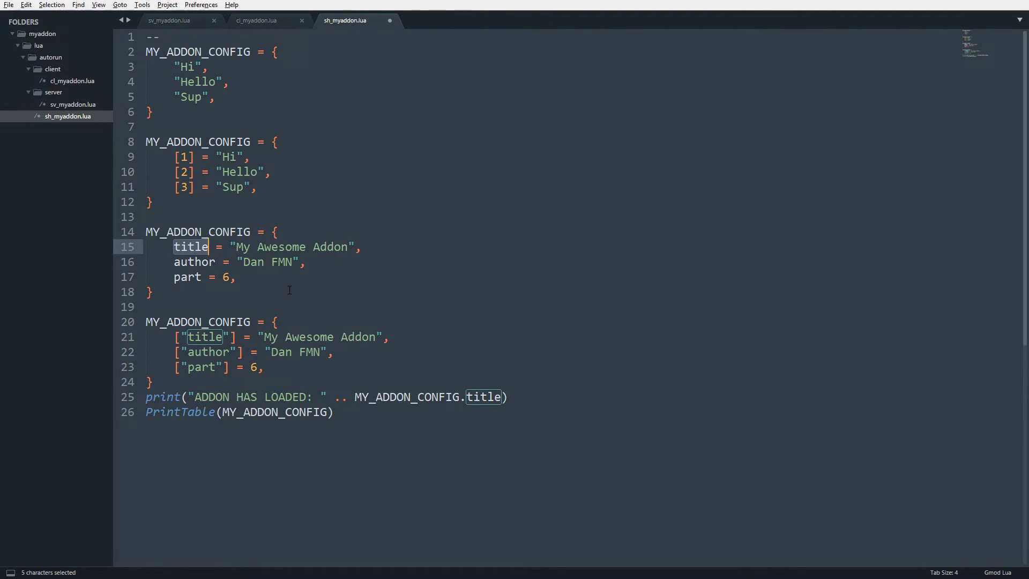
pyautogui.moveTo(206, 389)
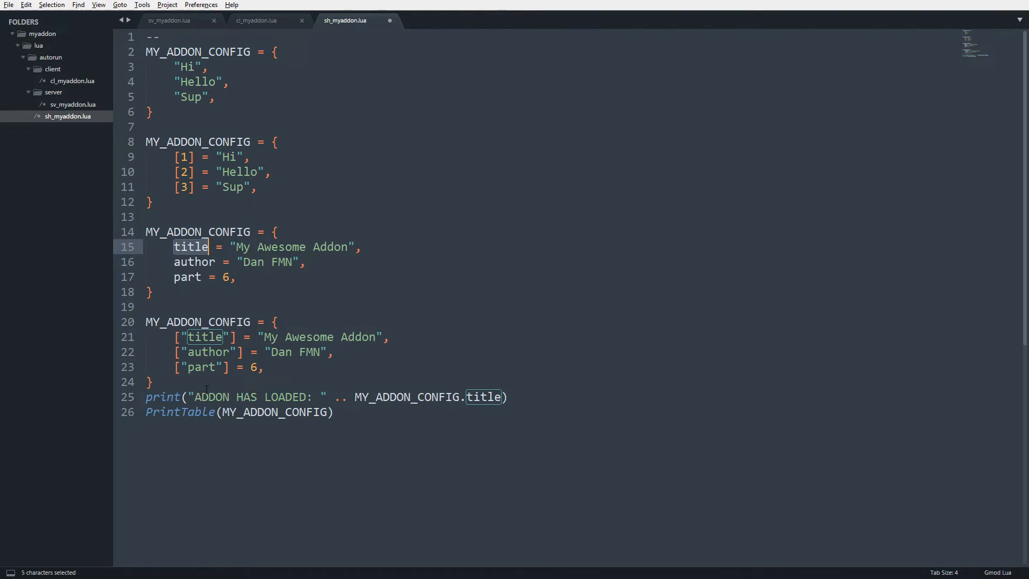
pyautogui.press('Enter')
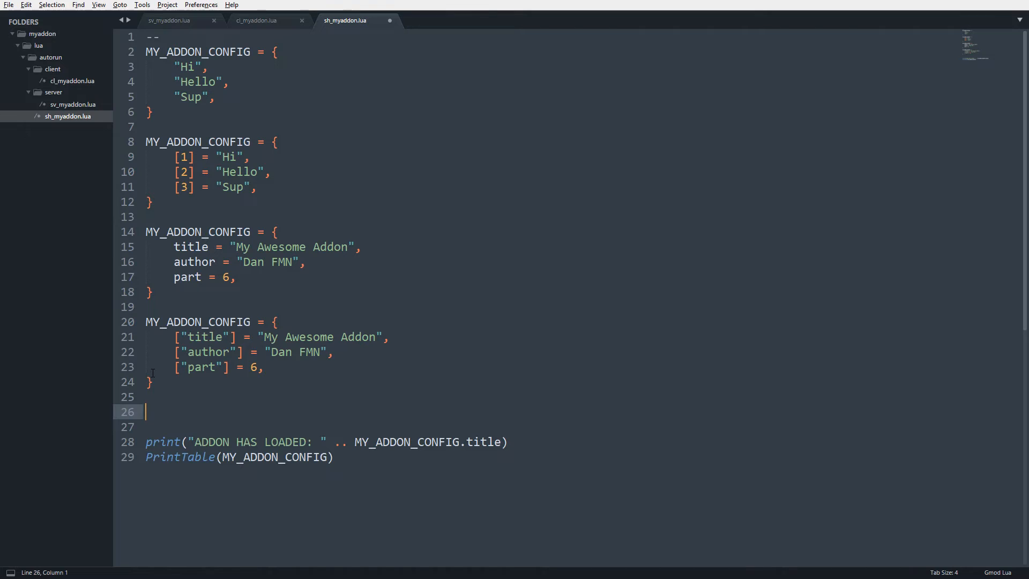
# Step: Write the commented example line --ply.inventory = {} below the keyed table
pyautogui.write('--')
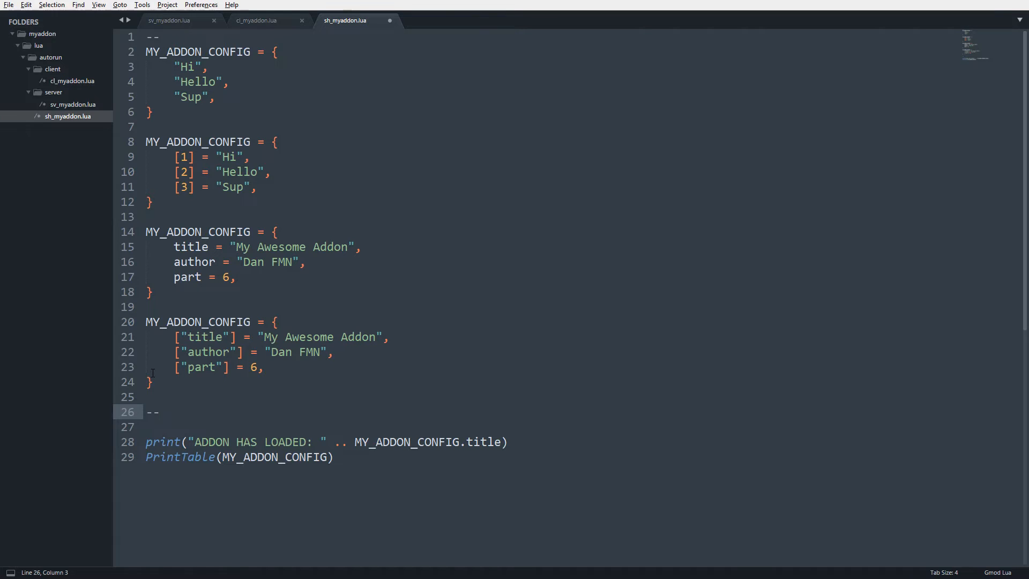
pyautogui.write('ply.inveot')
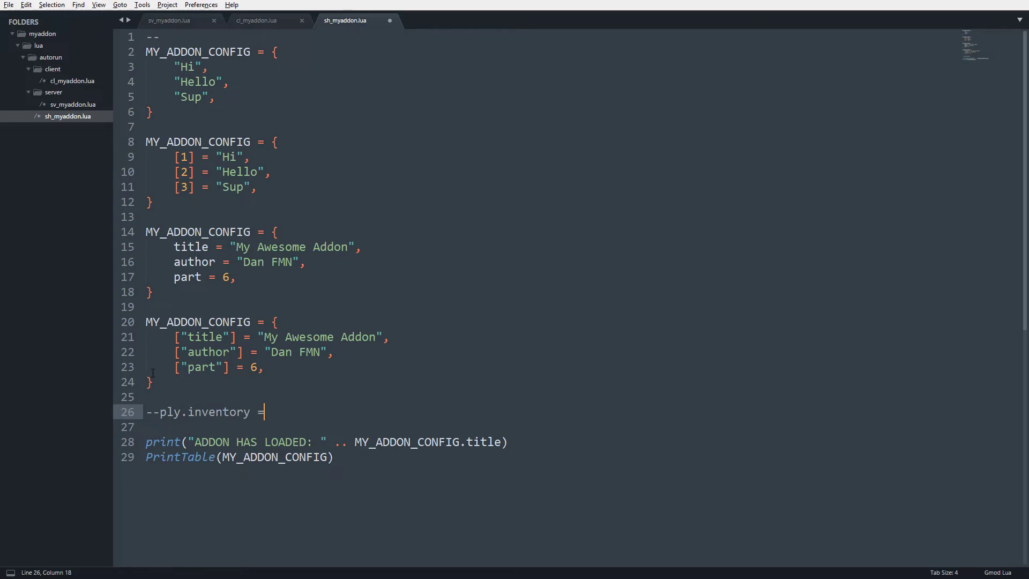
pyautogui.write('{}')
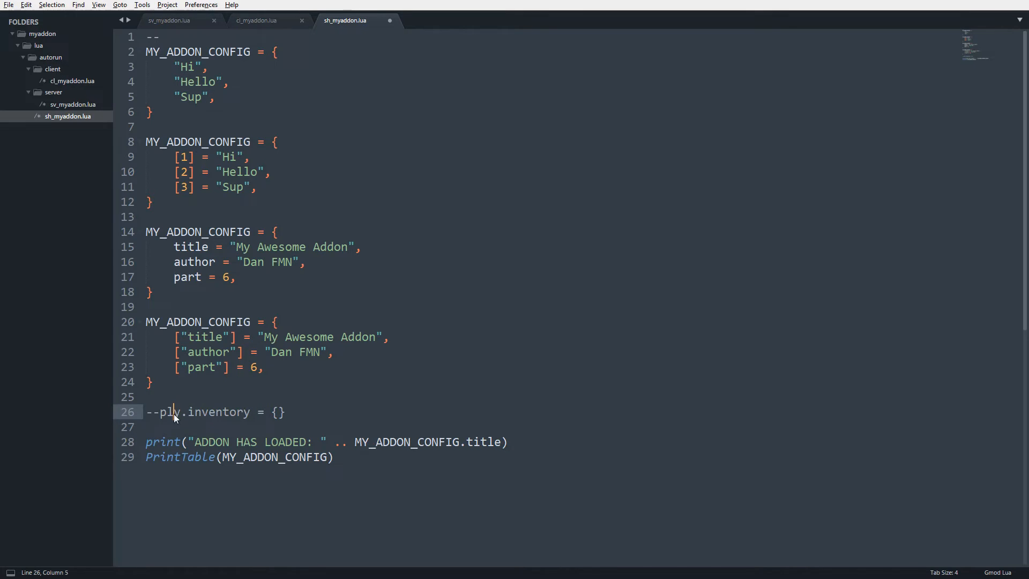
# Step: Highlight ply, inventory and the empty table in the comment, then delete it
pyautogui.doubleClick(170, 412)
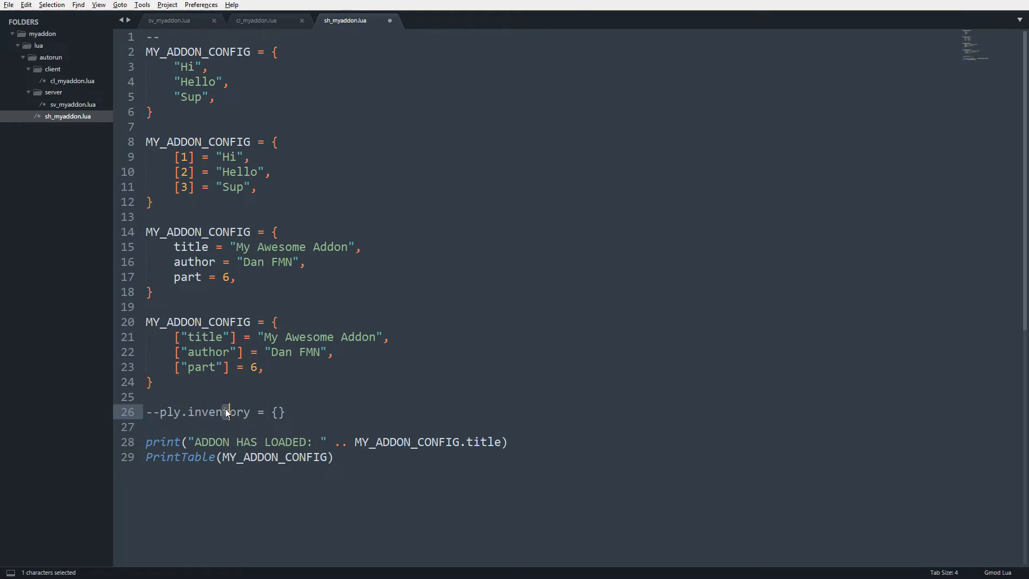
pyautogui.doubleClick(169, 411)
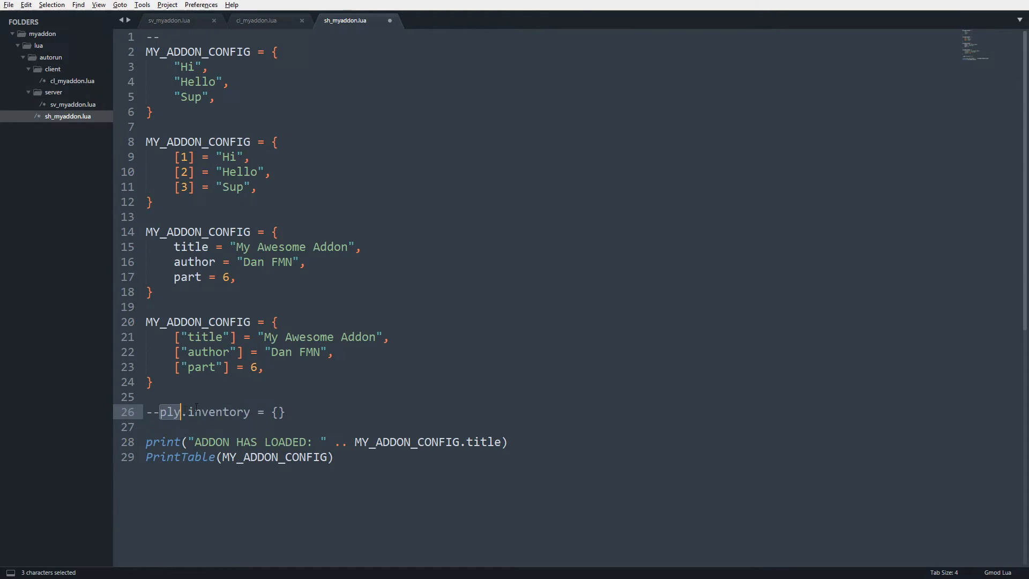
pyautogui.doubleClick(219, 412)
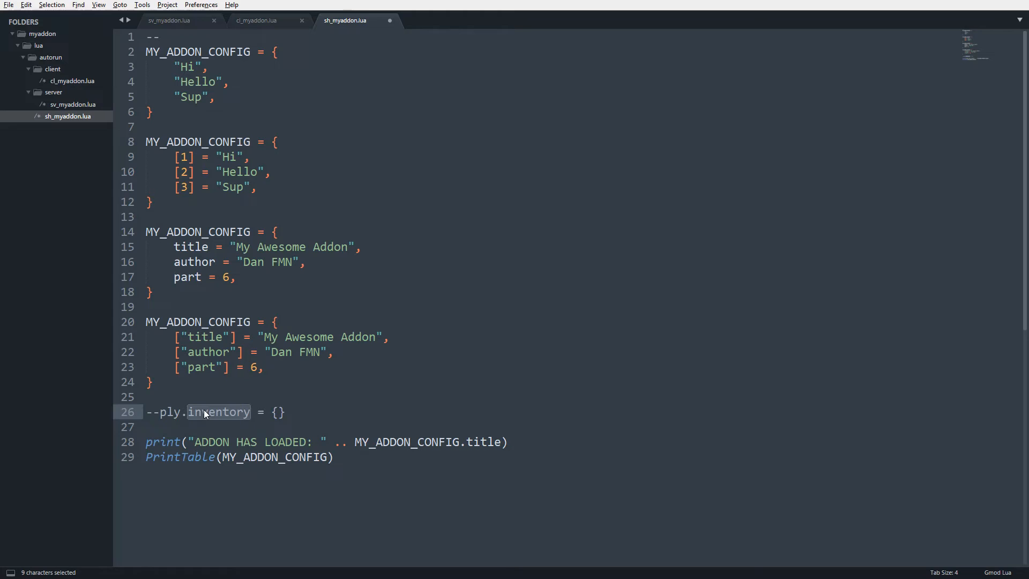
pyautogui.doubleClick(275, 412)
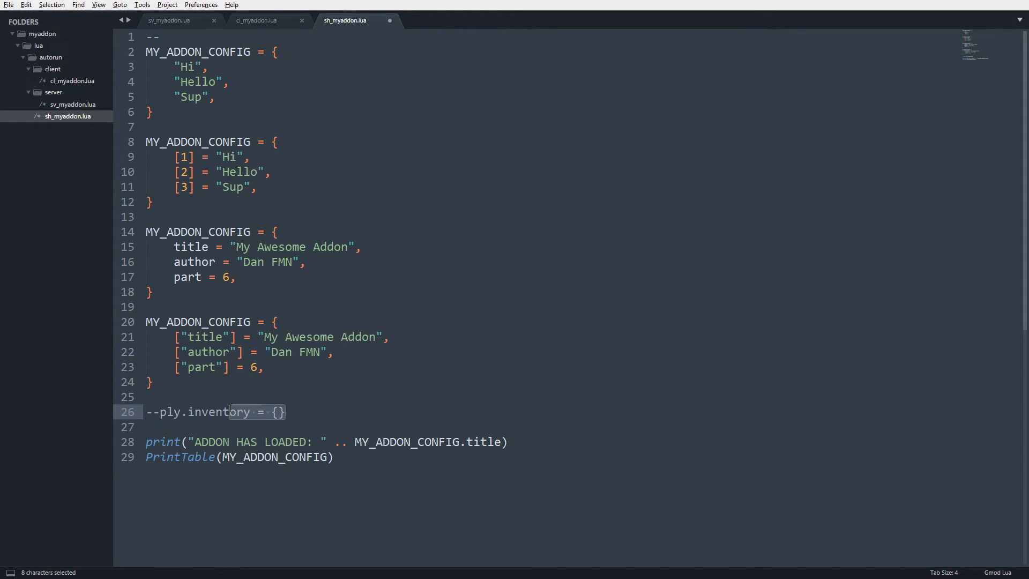
pyautogui.moveTo(229, 411); pyautogui.dragTo(172, 412)
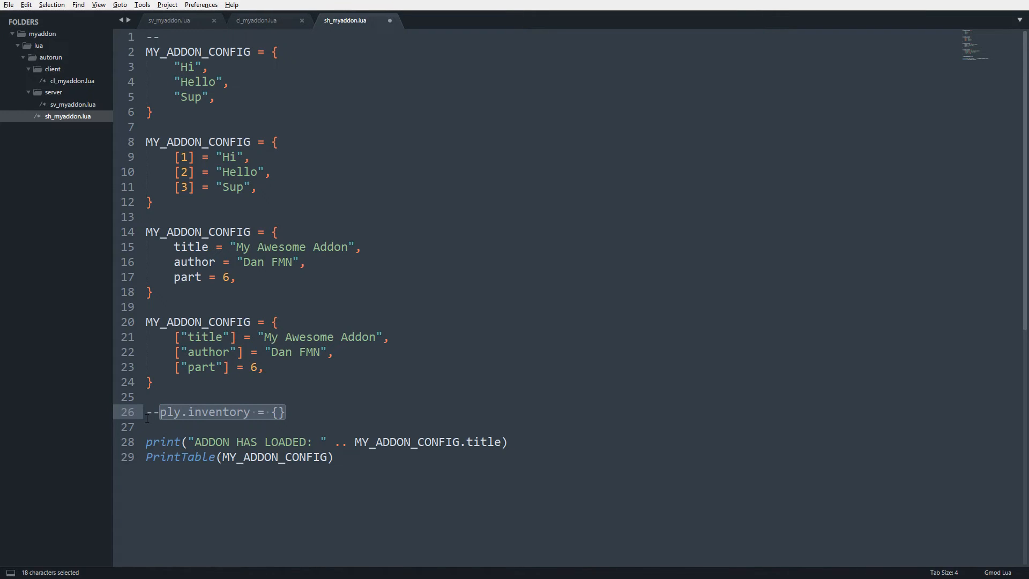
pyautogui.press('Delete')
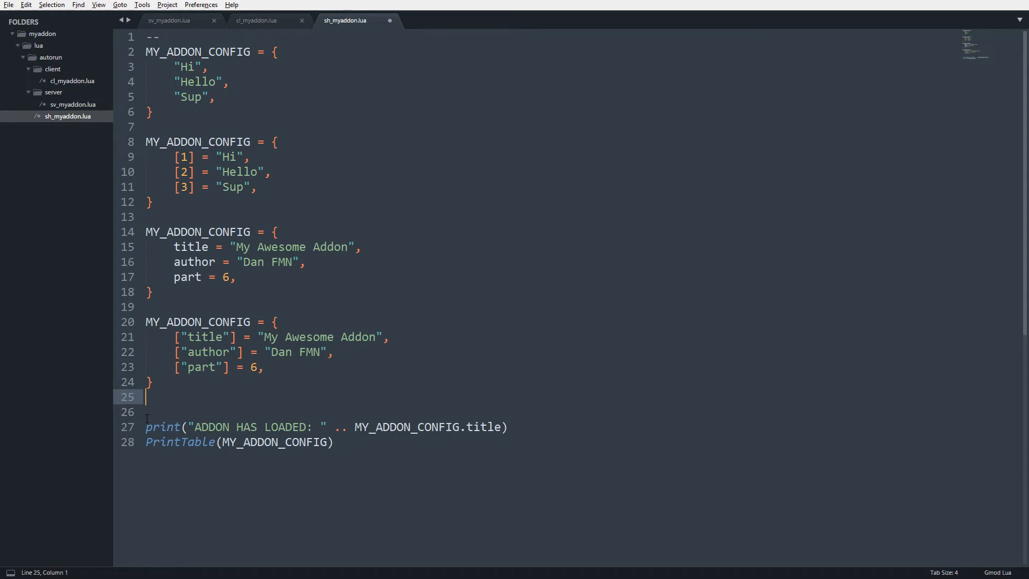
# Step: Add MY_ADDON_CONFIG.title = "Part 6 Lua Tutorial" on a new line and start another MY_ADDON_CONFIG line
pyautogui.press('Enter')
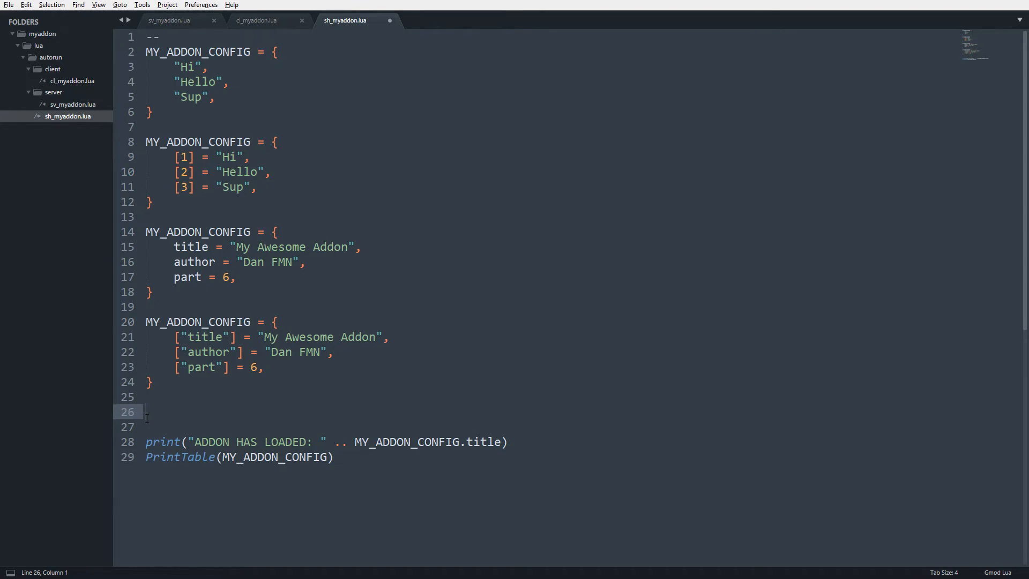
pyautogui.write('MY_AD')
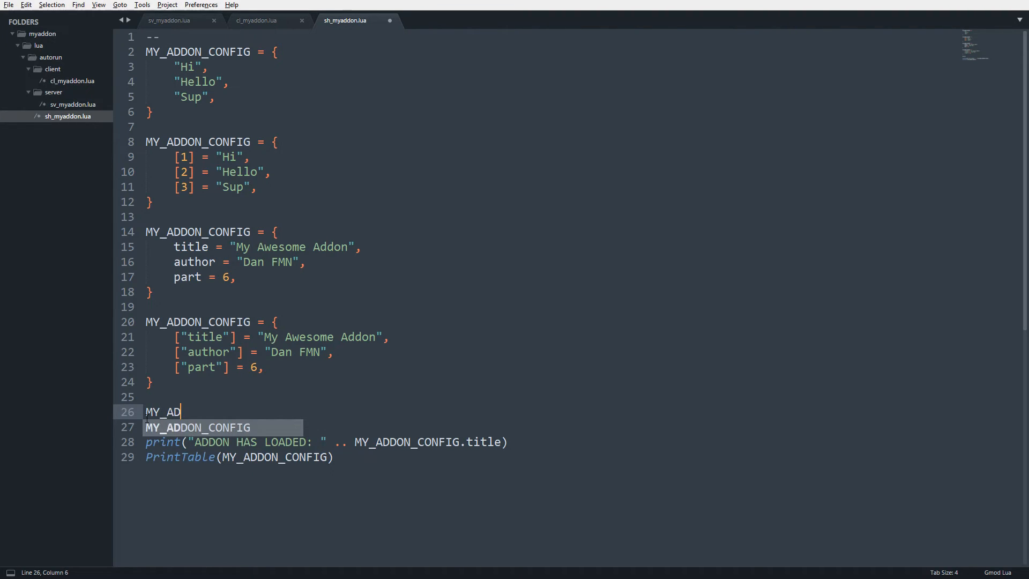
pyautogui.press('Tab')
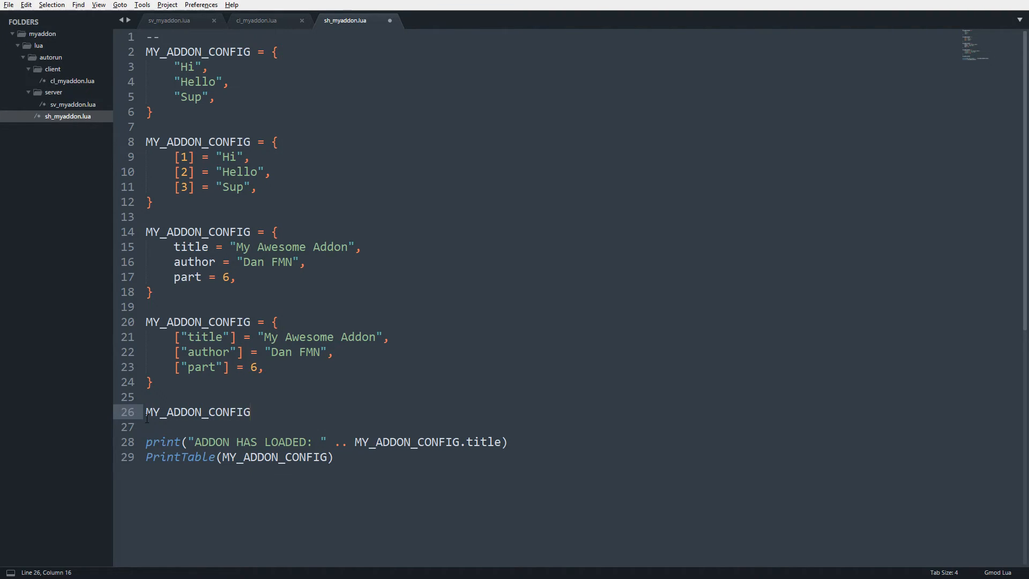
pyautogui.write('.title = "')
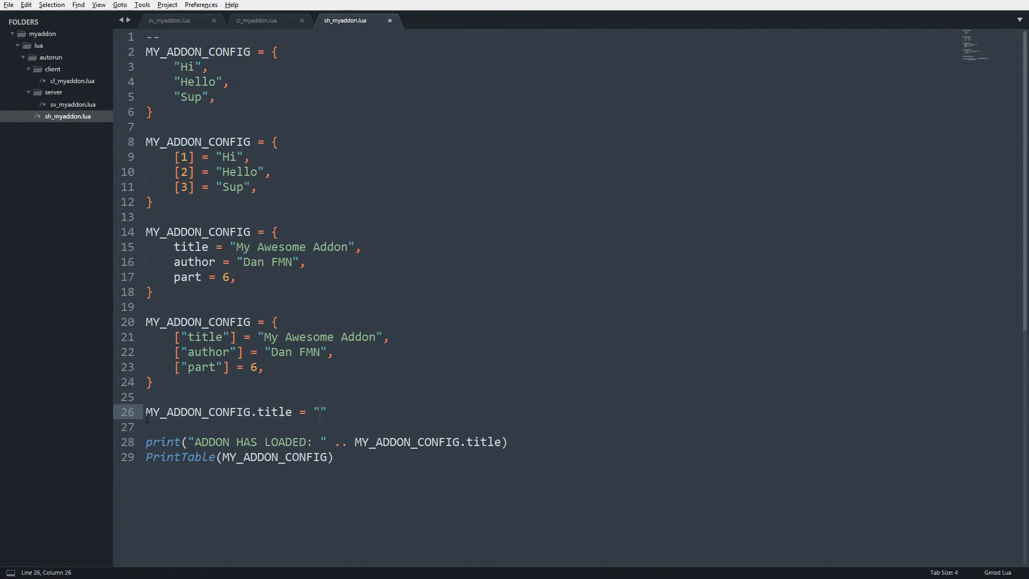
pyautogui.write('Part 6 Lua TUt')
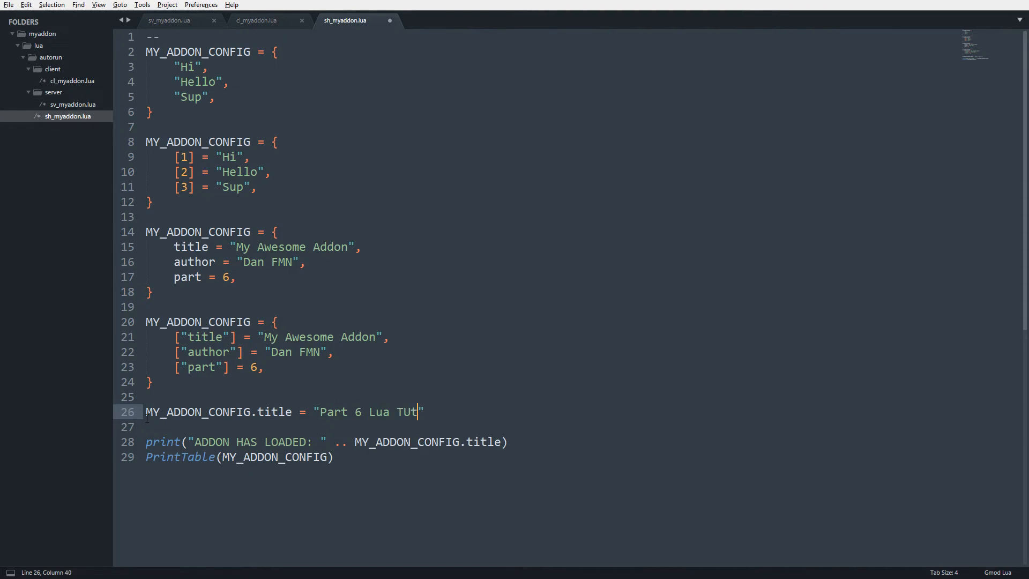
pyautogui.write('orial')
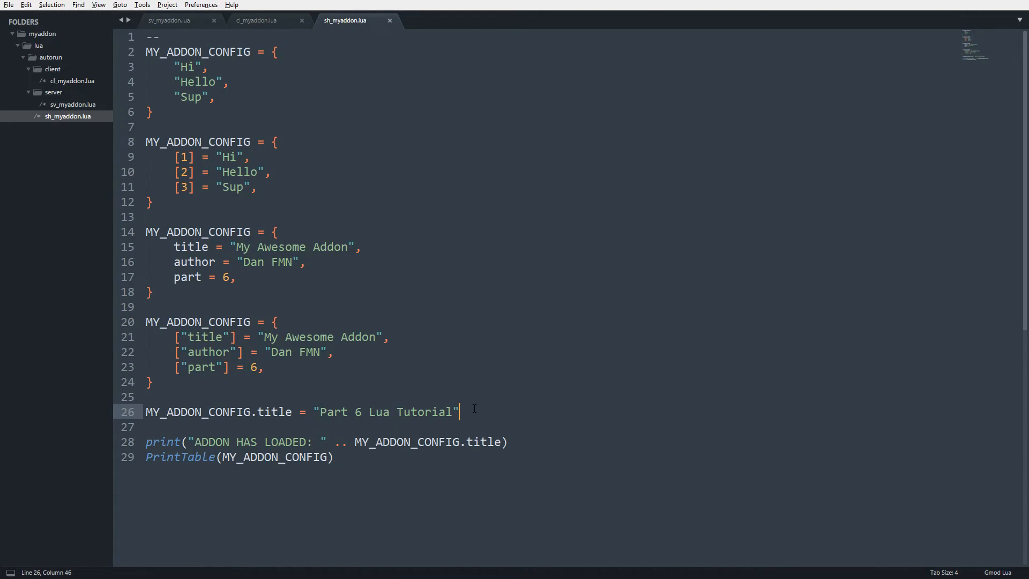
pyautogui.write('MY_ADDON_CONFIG')
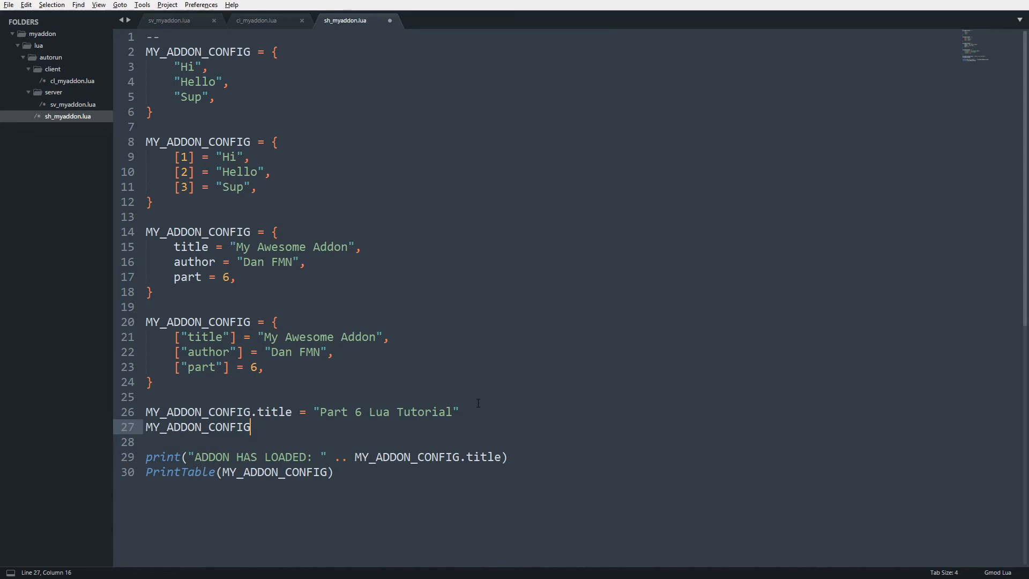
# Step: Set MY_ADDON_CONFIG["title"] = "Part 6 AWESOME Lua Tutorial" using bracket syntax
pyautogui.write('["title"]')
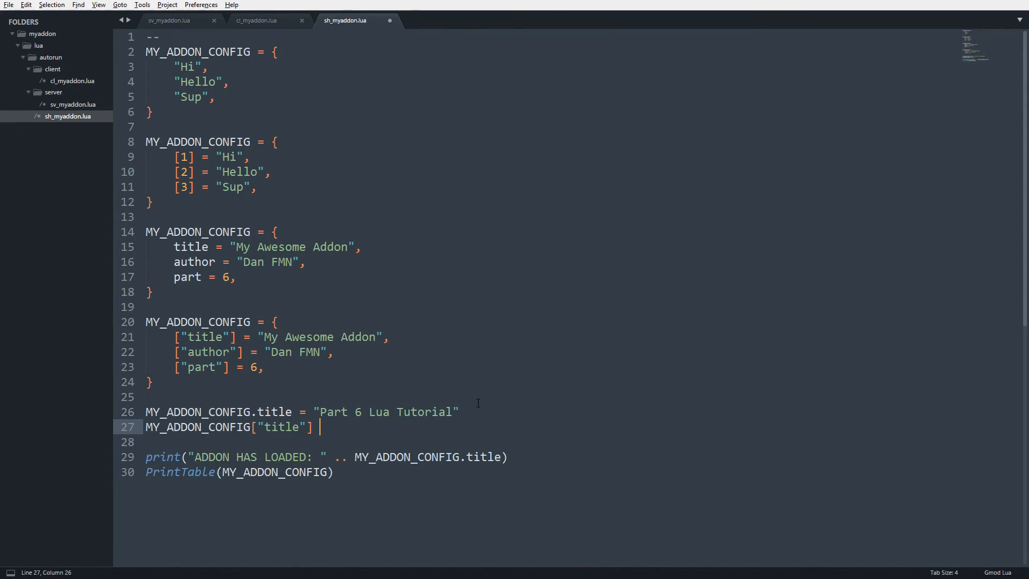
pyautogui.write('= "')
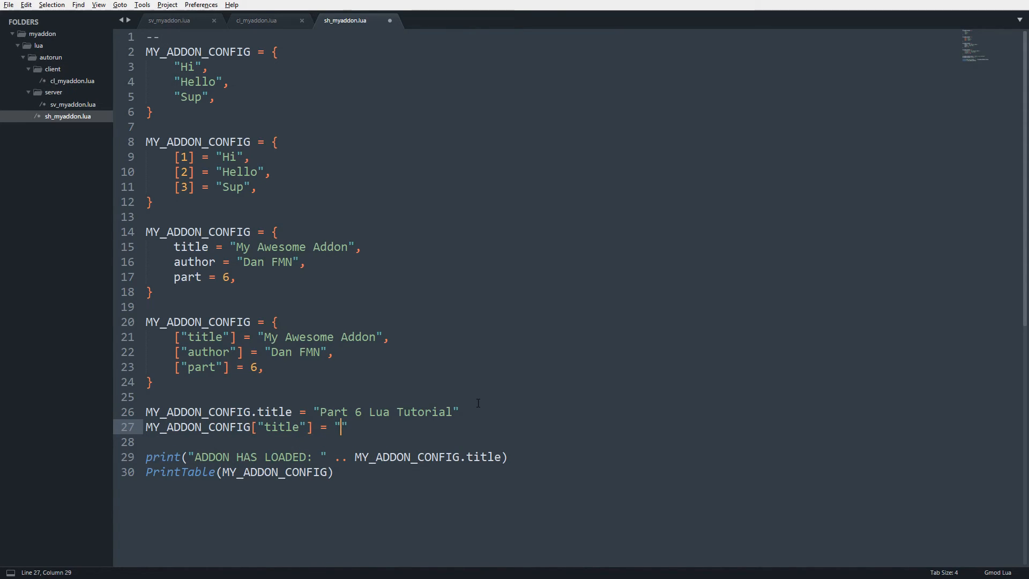
pyautogui.write('Part 6')
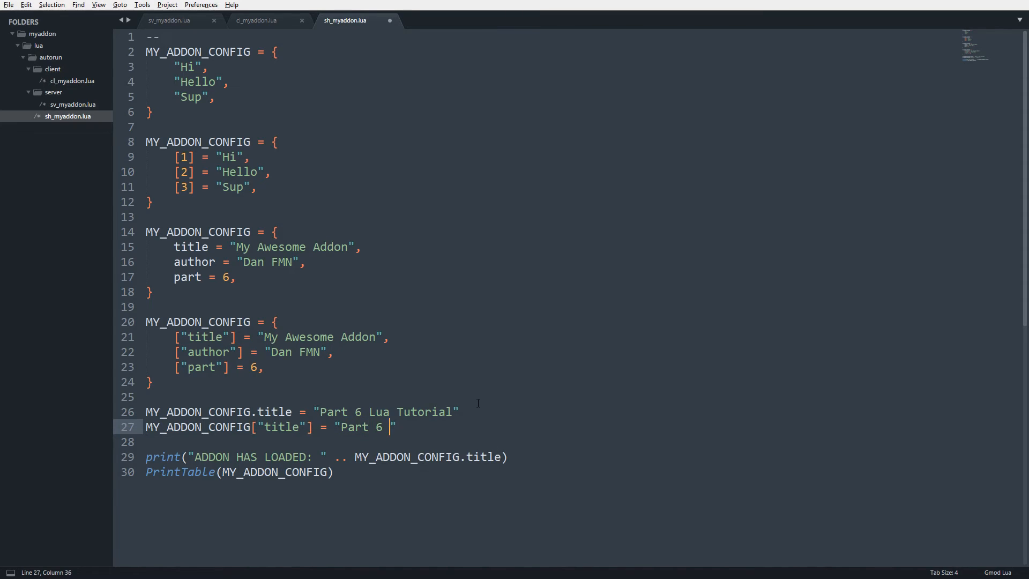
pyautogui.write('AWESOME Lua Tutorial')
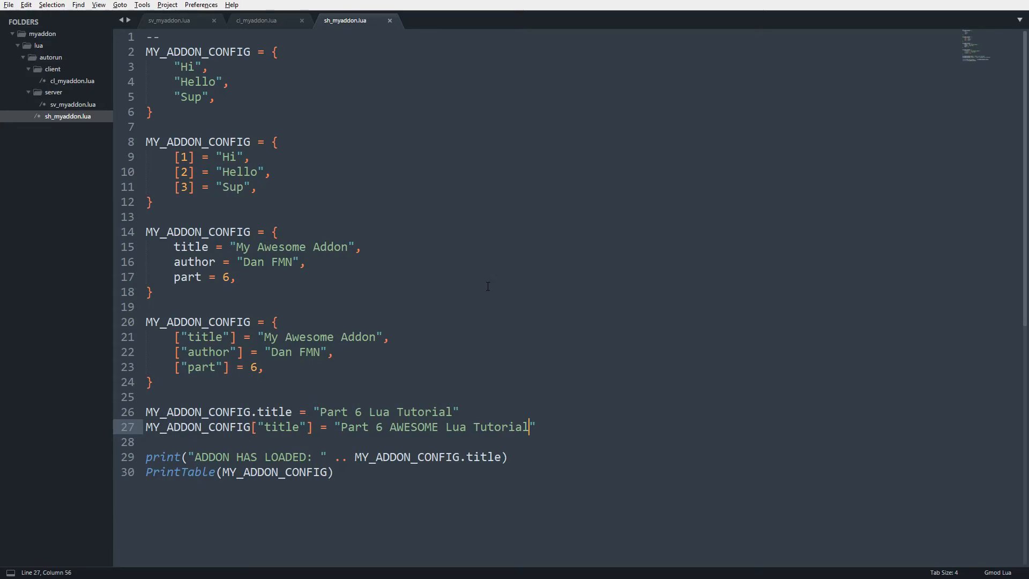
pyautogui.moveTo(316, 398)
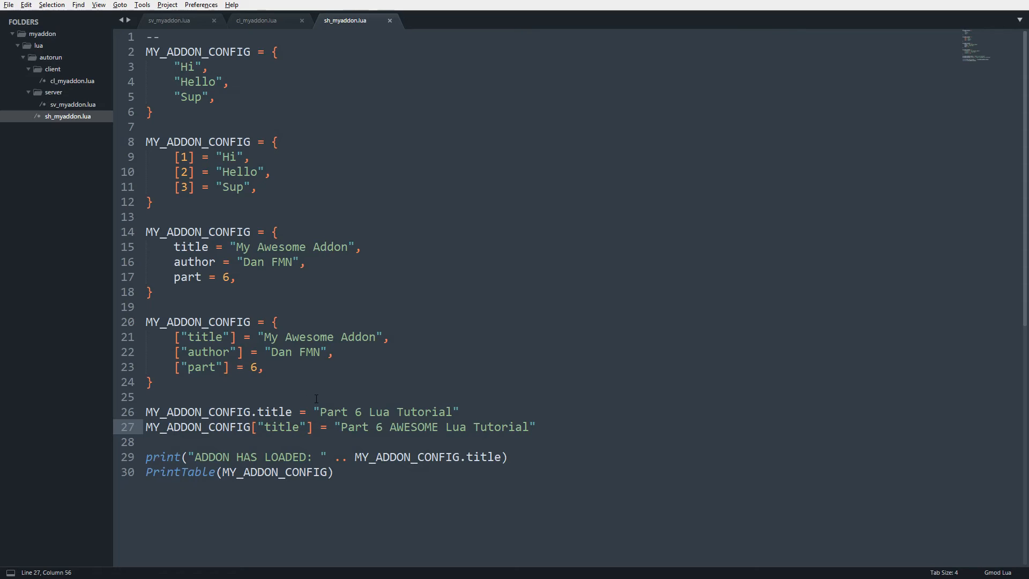
pyautogui.doubleClick(273, 412)
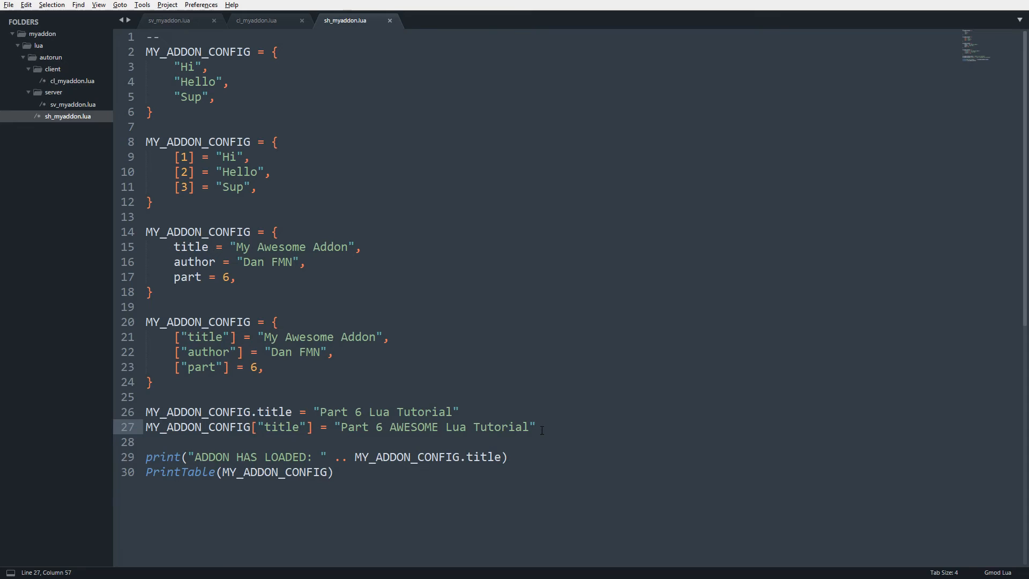
# Step: Add MY_ADDON_CONFIG.desc = "This is a really awesome video." on the next line
pyautogui.press('Enter')
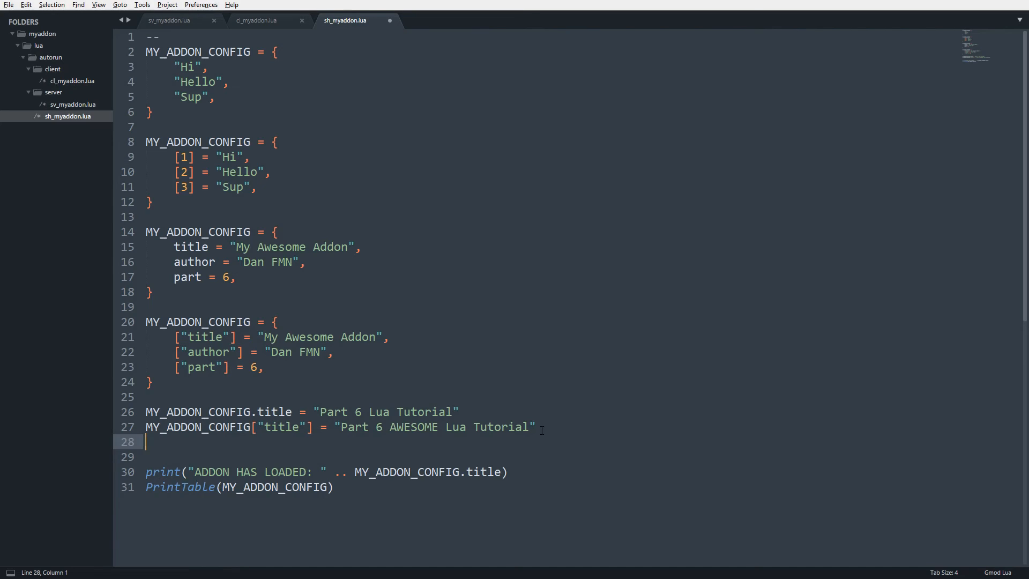
pyautogui.write('MY_ADDON_CONFIG')
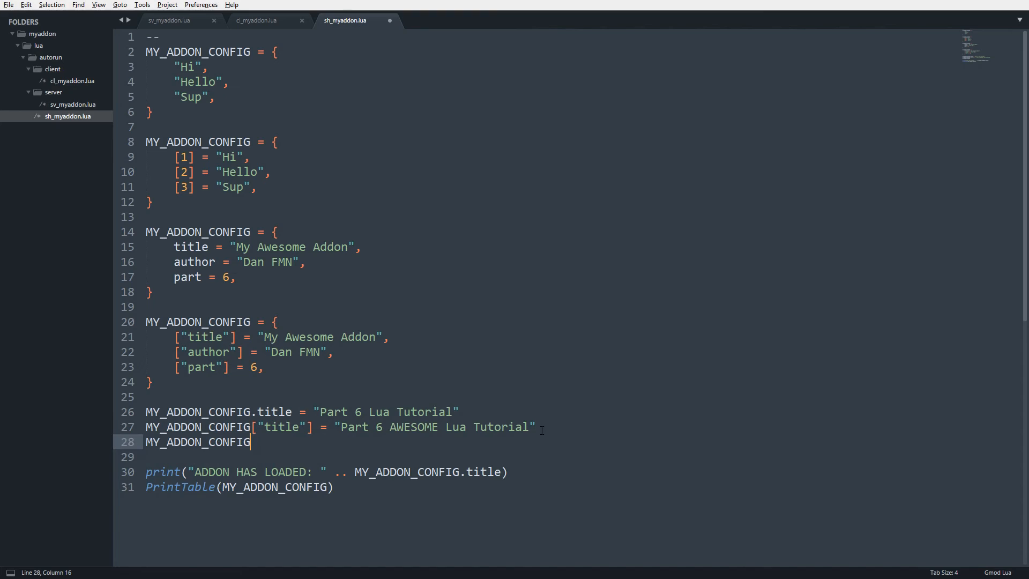
pyautogui.write('.desc')
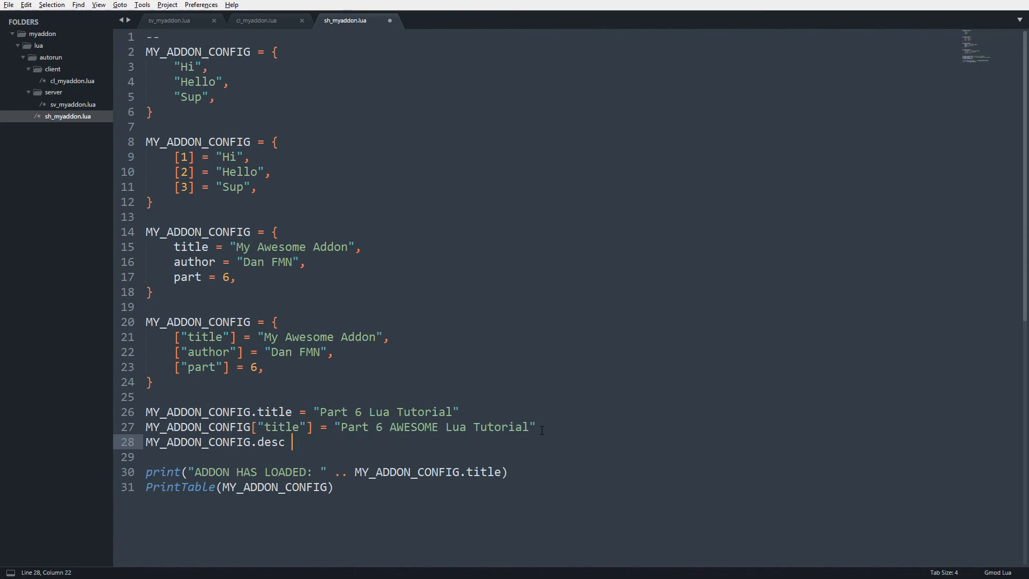
pyautogui.write('= ""')
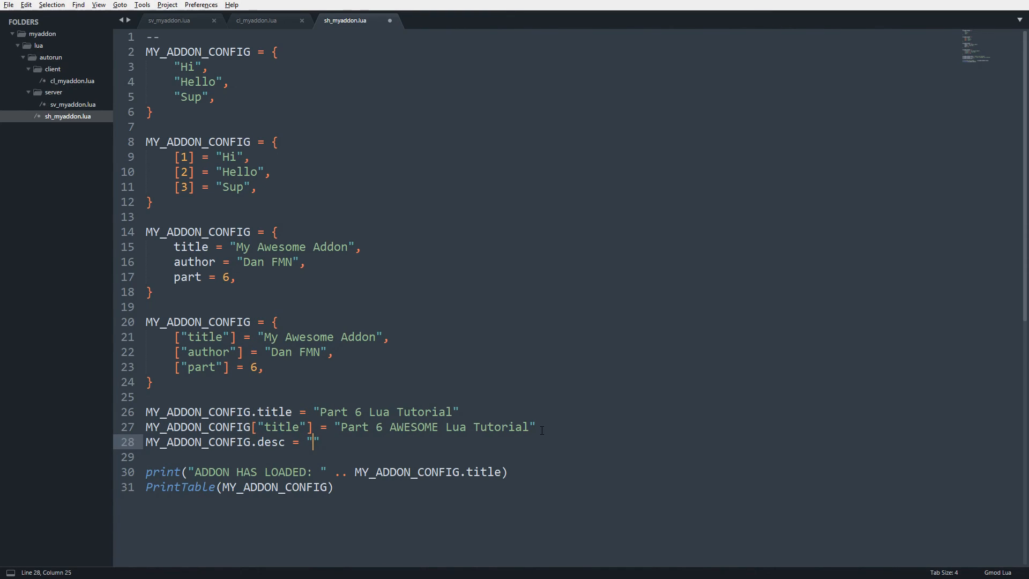
pyautogui.write('This is a')
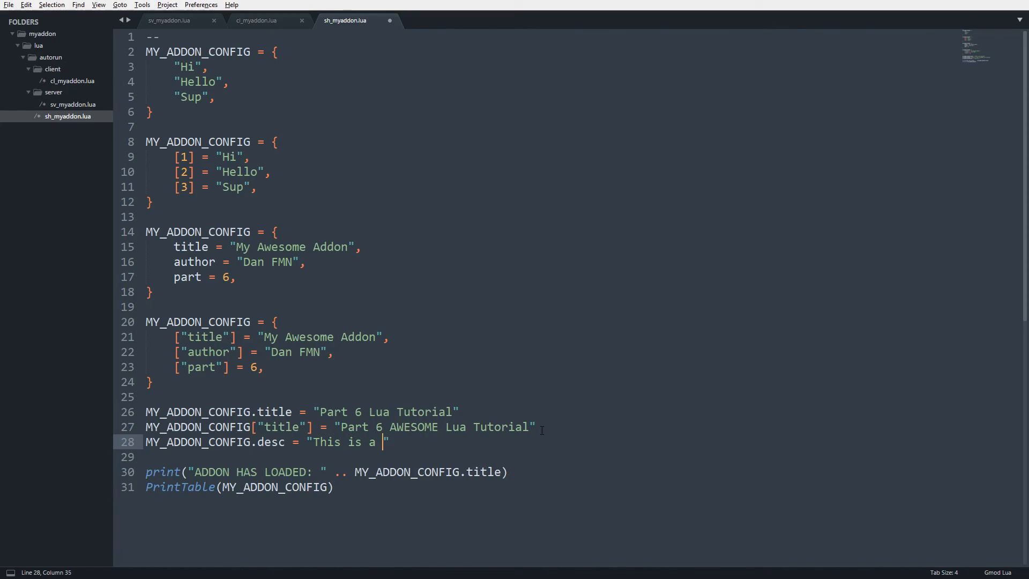
pyautogui.write('really awesome vi')
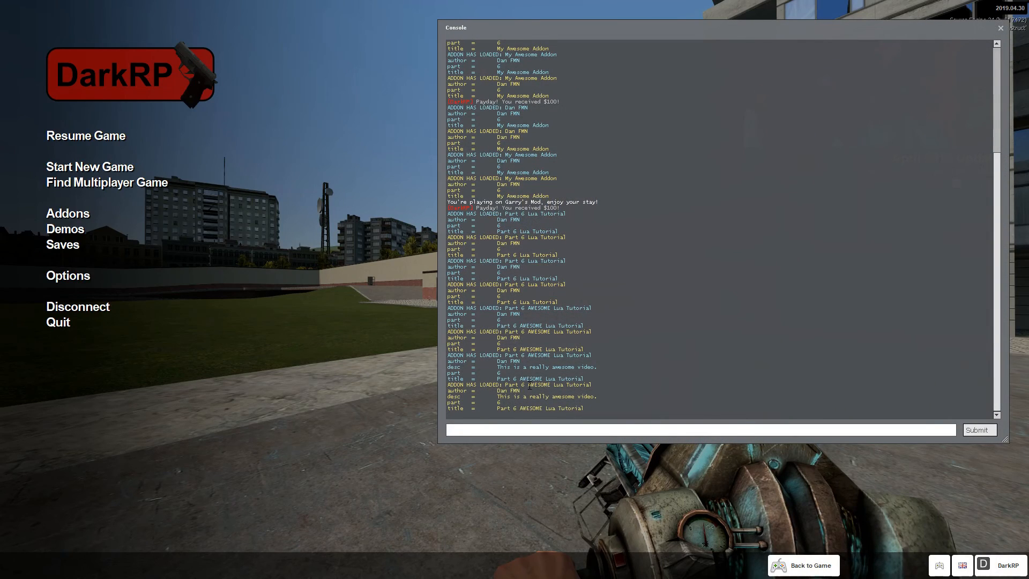
# Step: Highlight the author and desc entries in the Garry's Mod console output, then return to Sublime Text
pyautogui.doubleClick(457, 390)
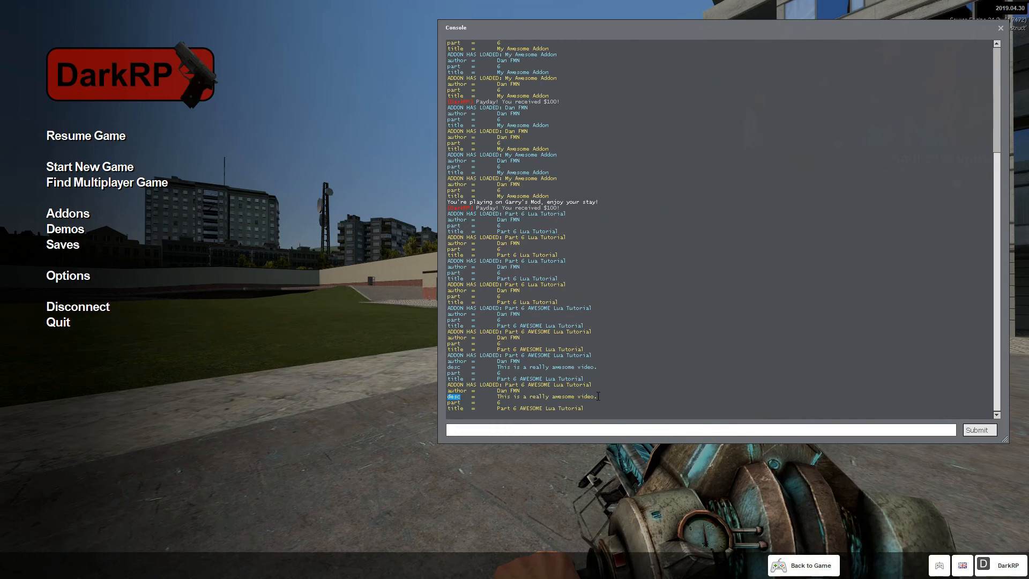
pyautogui.moveTo(448, 395); pyautogui.dragTo(597, 396)
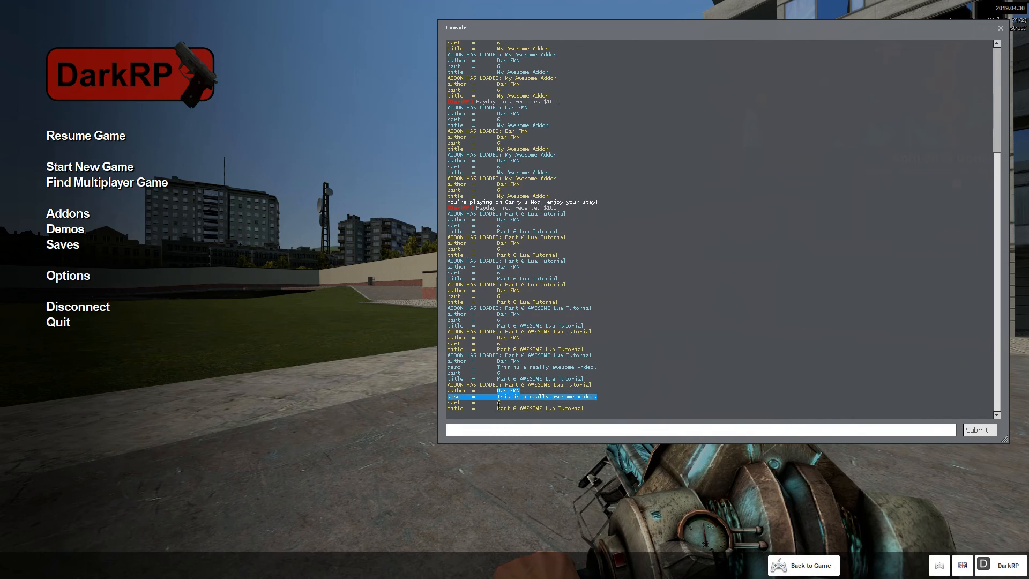
pyautogui.press('alt+tab')
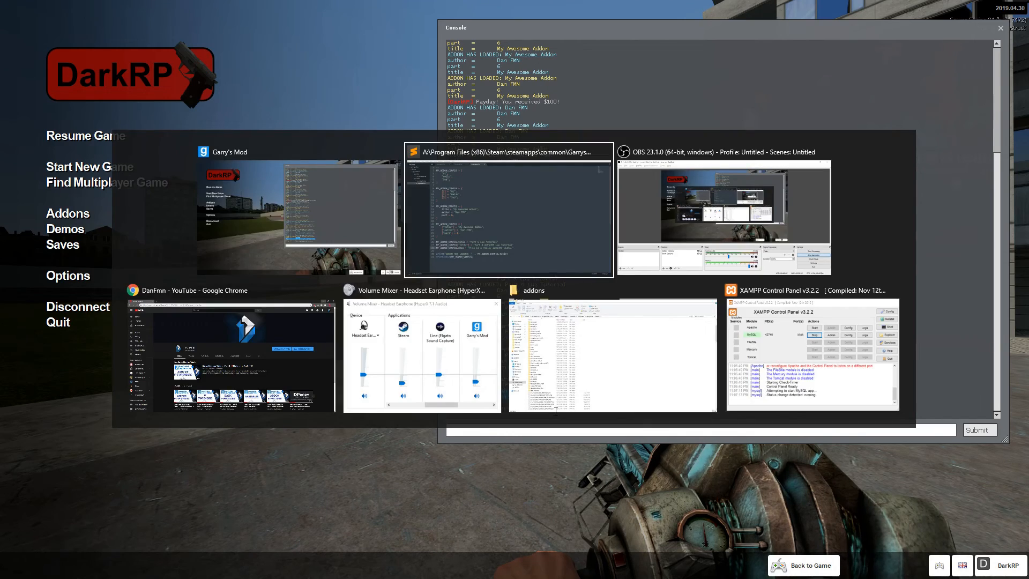